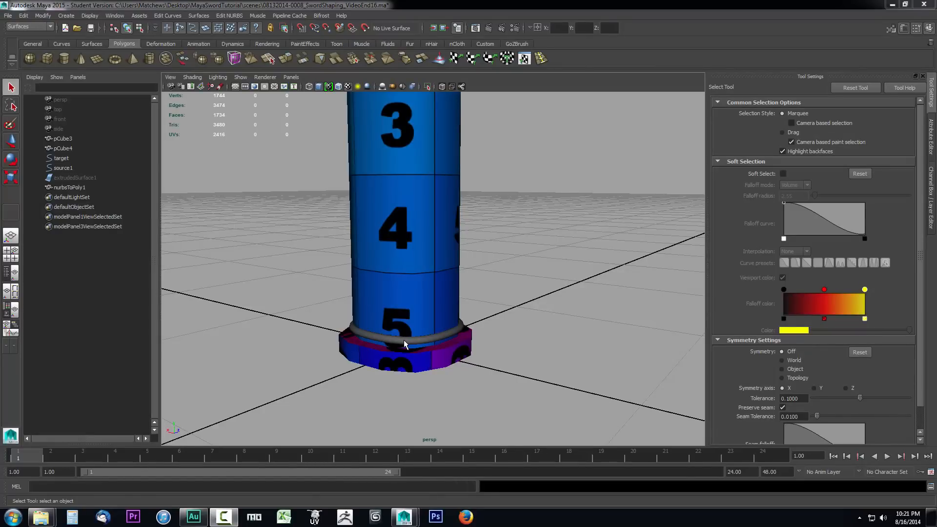
Delete the leftover target, source1 and extrudedSurface1 objects from the Outliner.
click(405, 343)
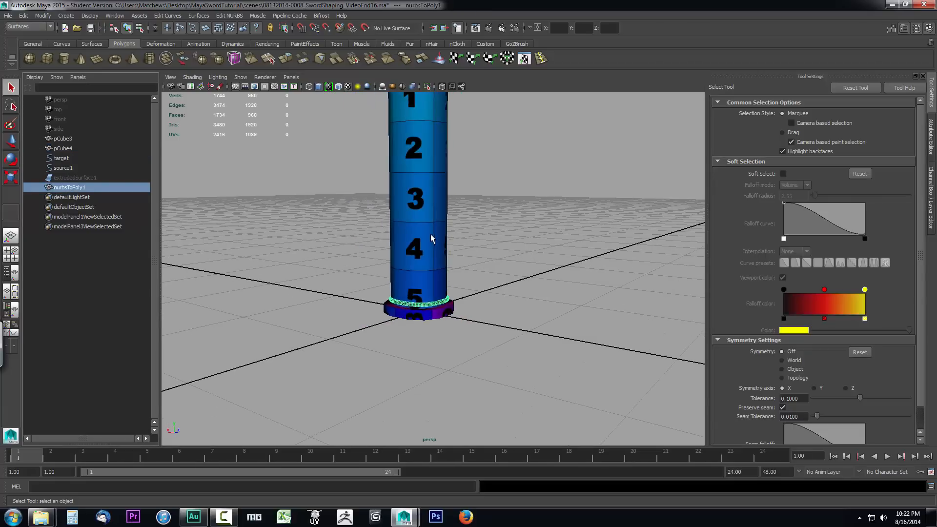
scroll(down, 3)
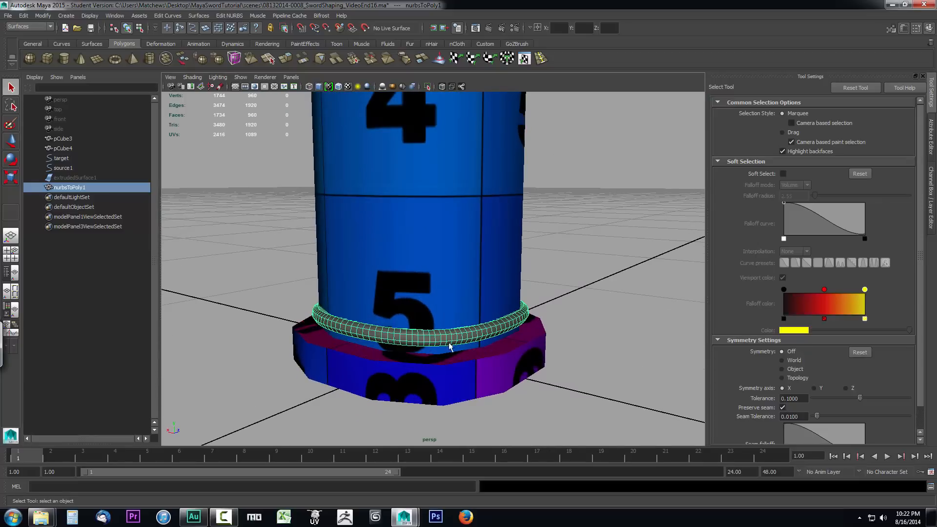
mouse_move(520, 313)
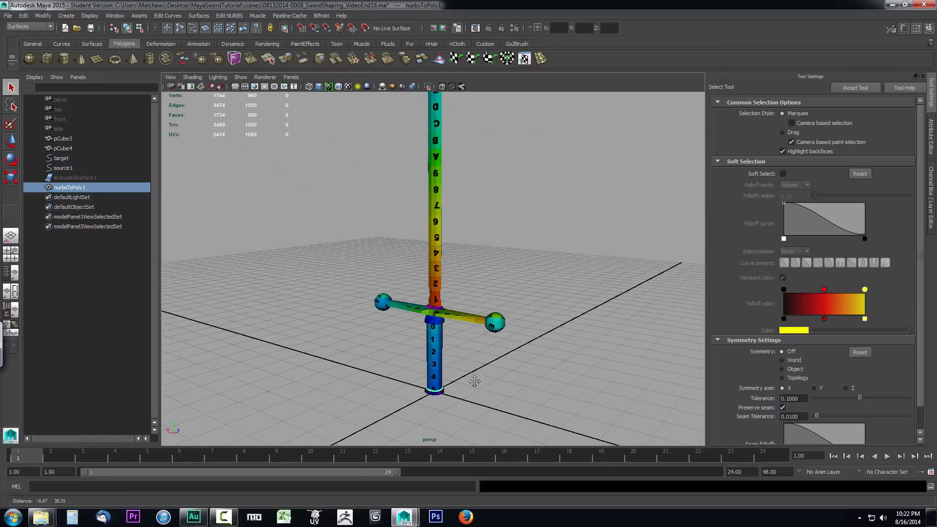
scroll(down, 3)
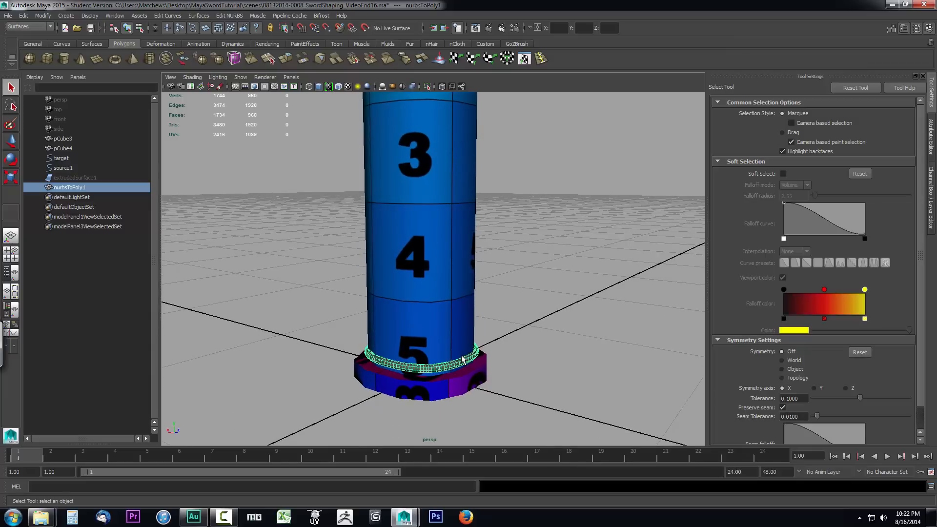
mouse_move(385, 358)
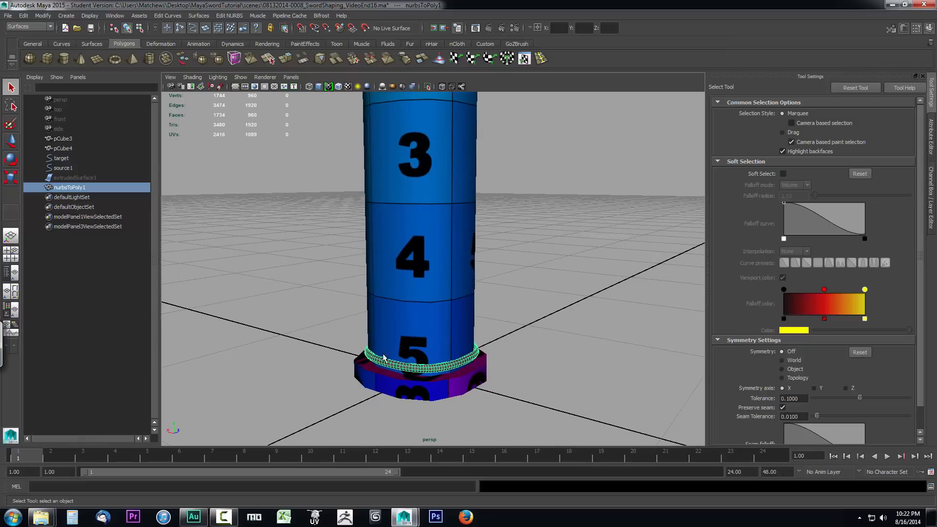
mouse_move(386, 349)
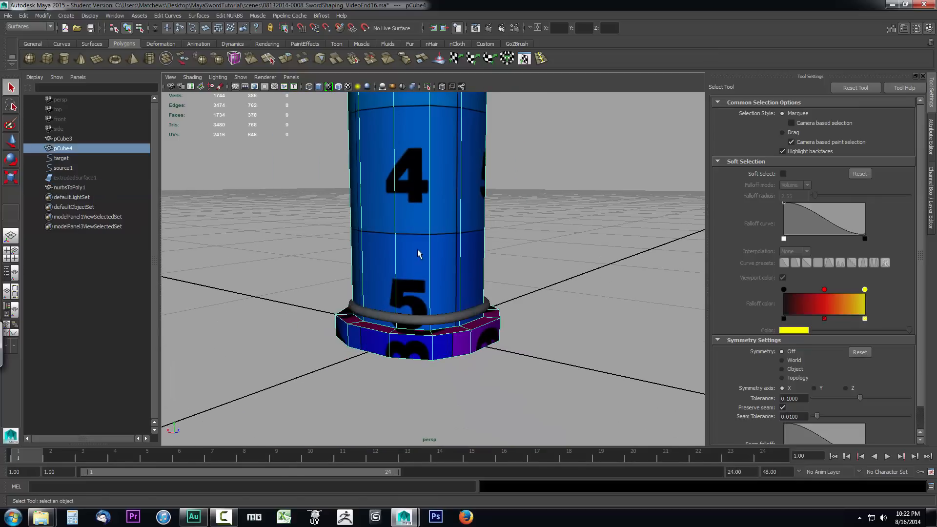
mouse_move(395, 233)
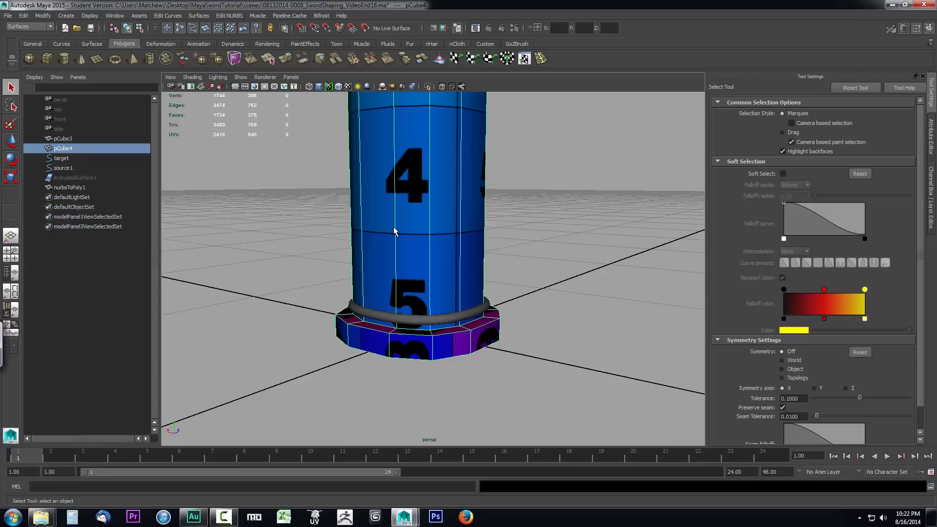
mouse_move(437, 238)
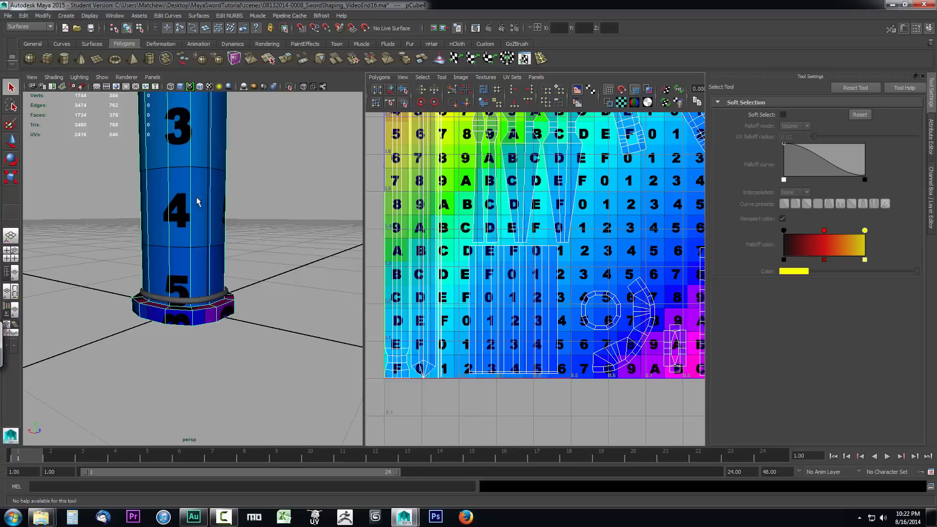
mouse_move(23, 270)
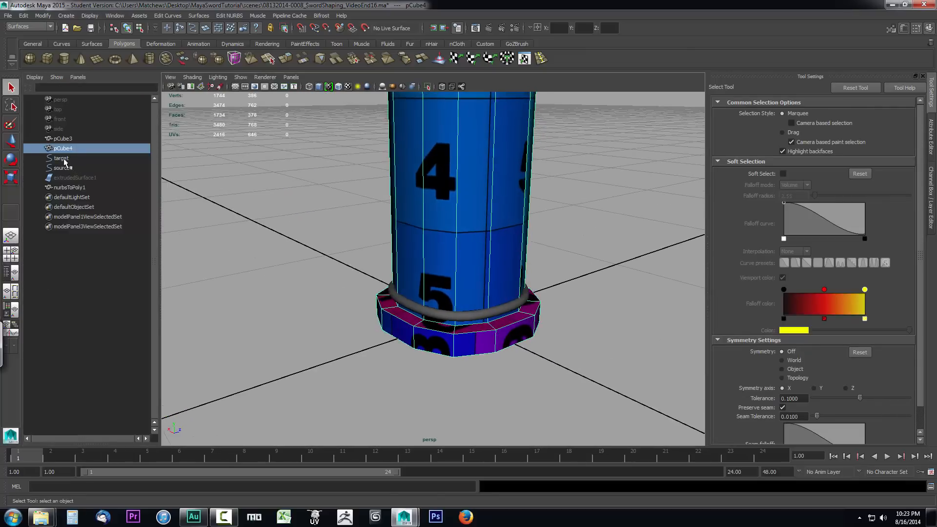
click(61, 158)
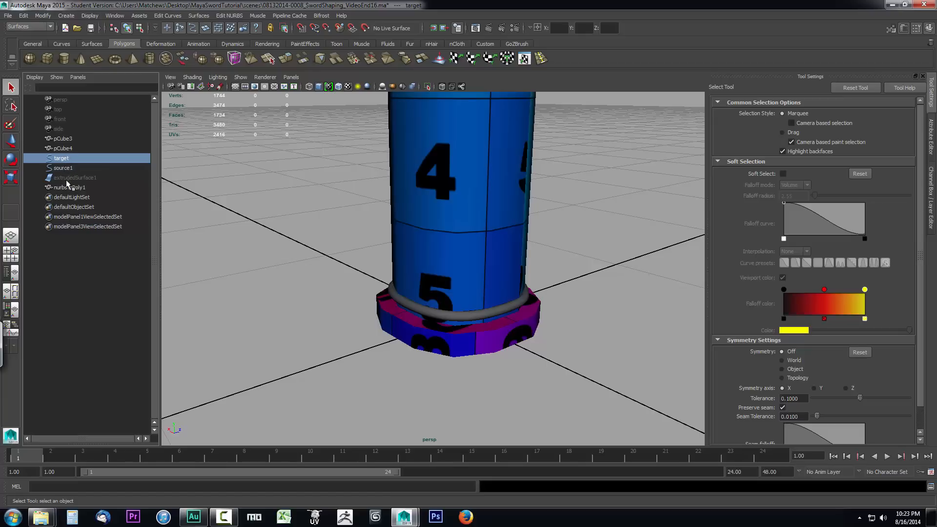
click(62, 168)
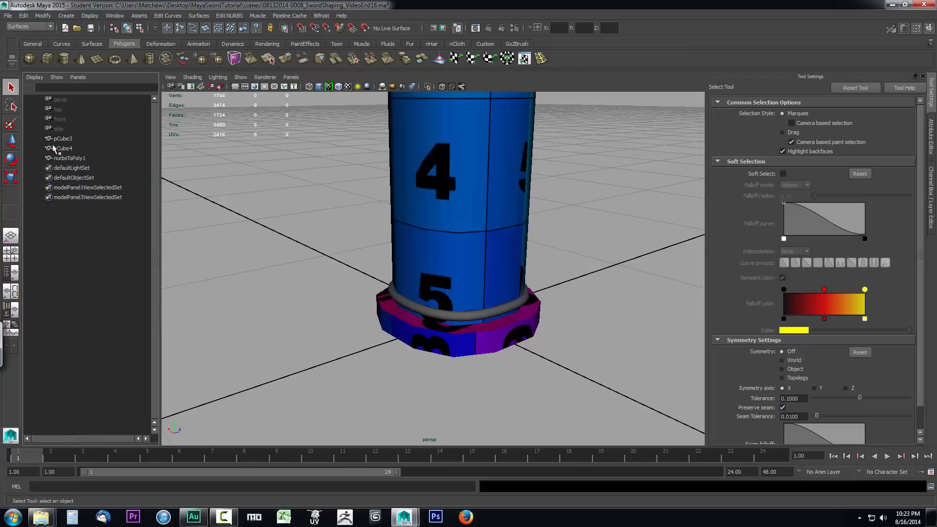
Rename the rope ring nurbsToPoly1 to RopeHandle.
click(69, 158)
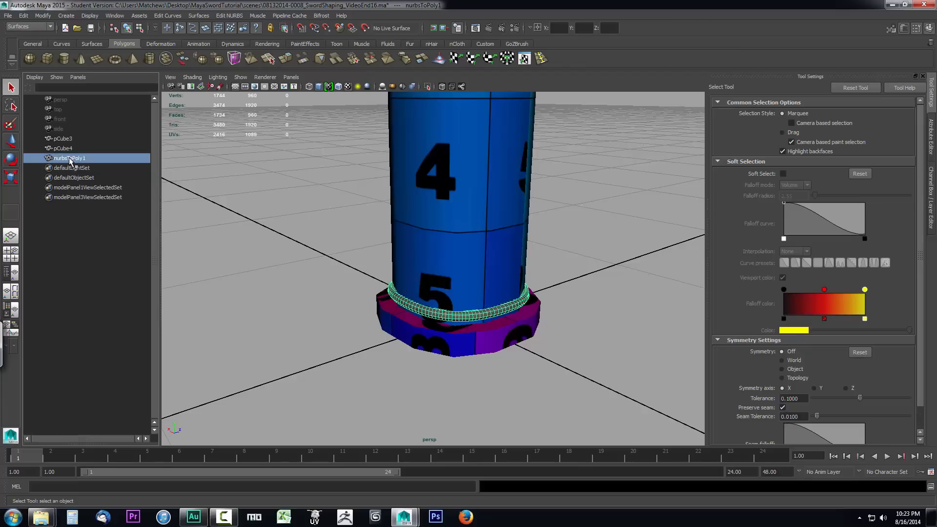
double_click(67, 159)
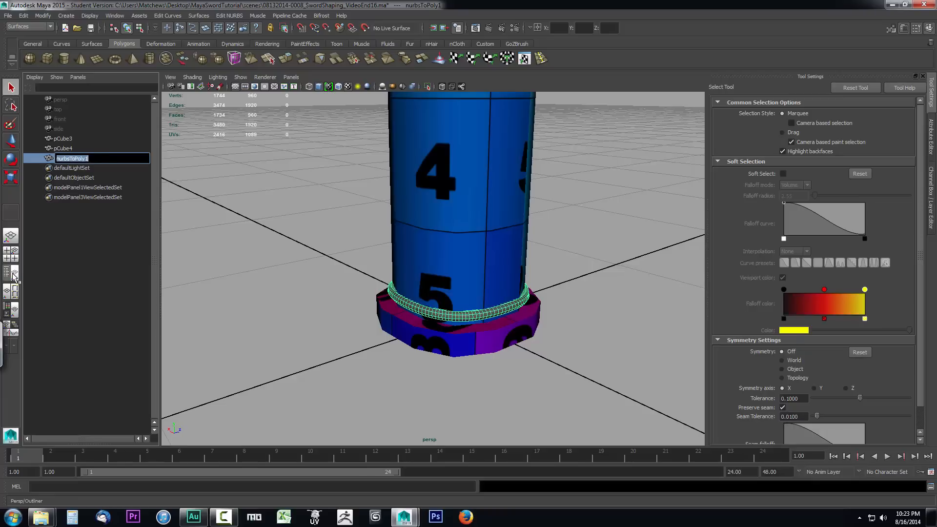
click(11, 272)
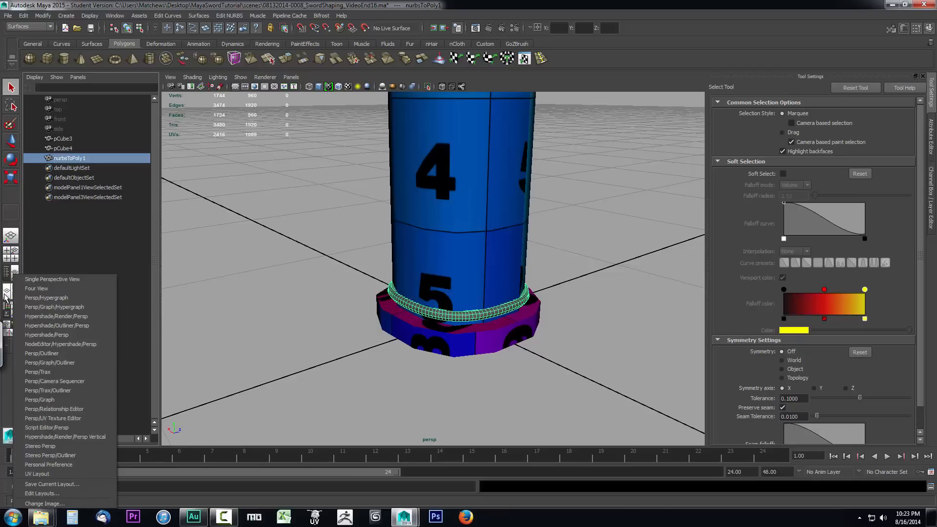
mouse_move(40, 399)
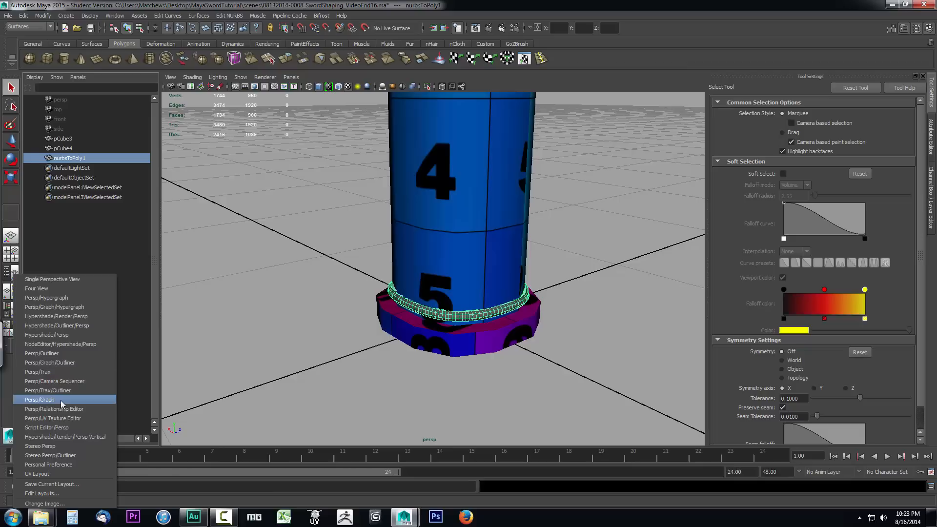
mouse_move(42, 354)
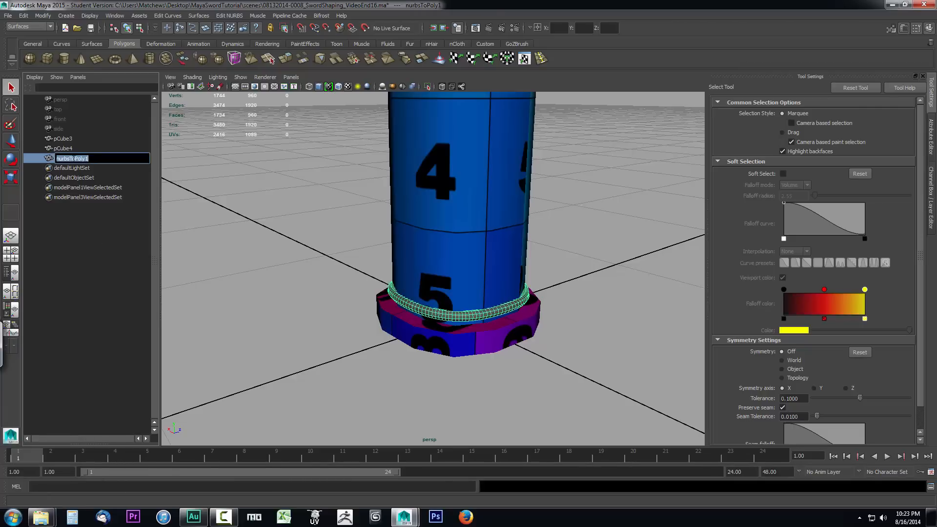
text(Rope)
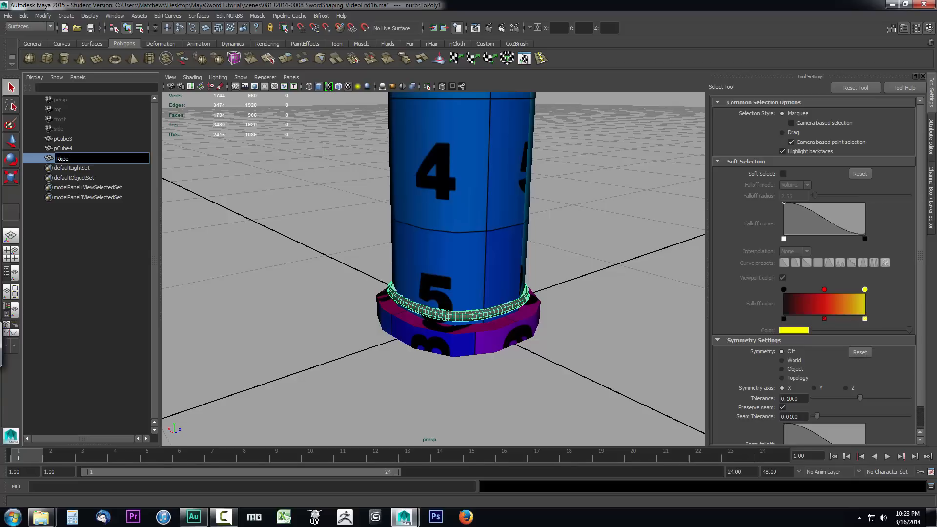
text(RopeHandle)
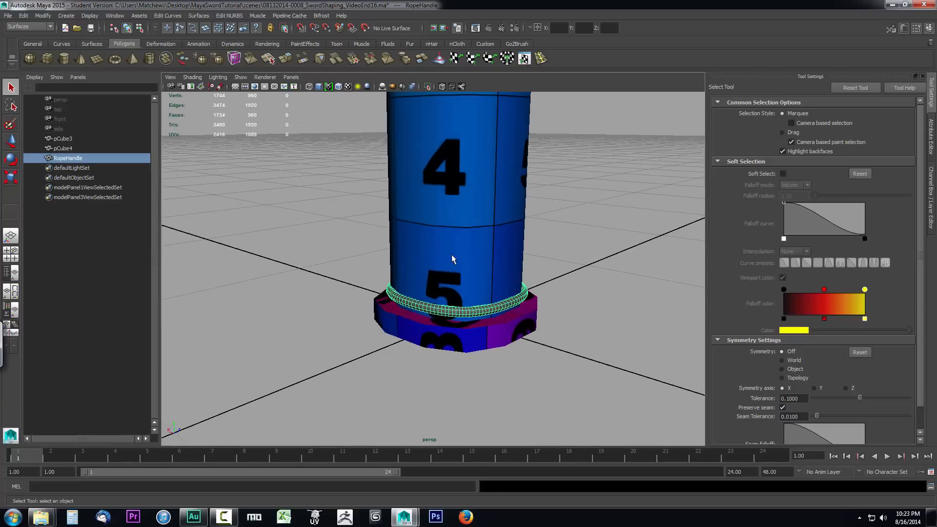
Hide RopeHandle and delete the edge loop near the base of the handle mesh pCube4.
click(62, 148)
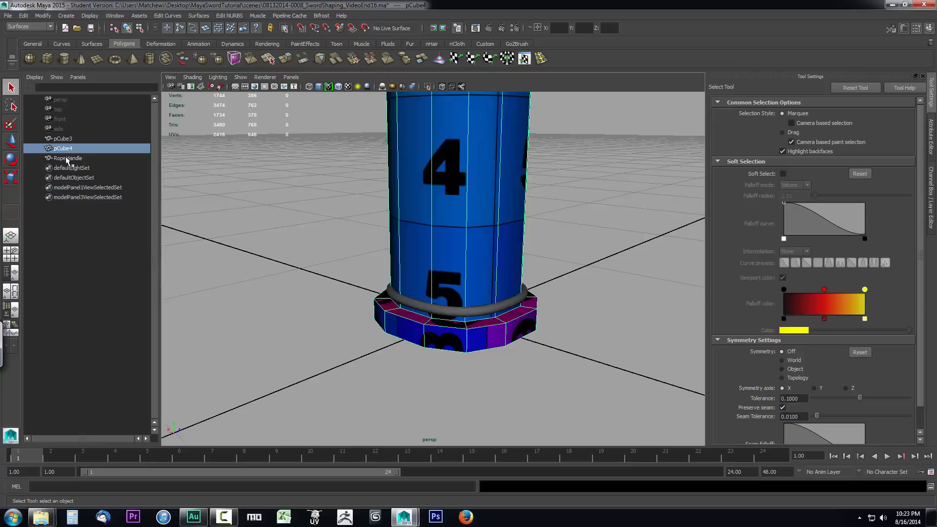
click(68, 159)
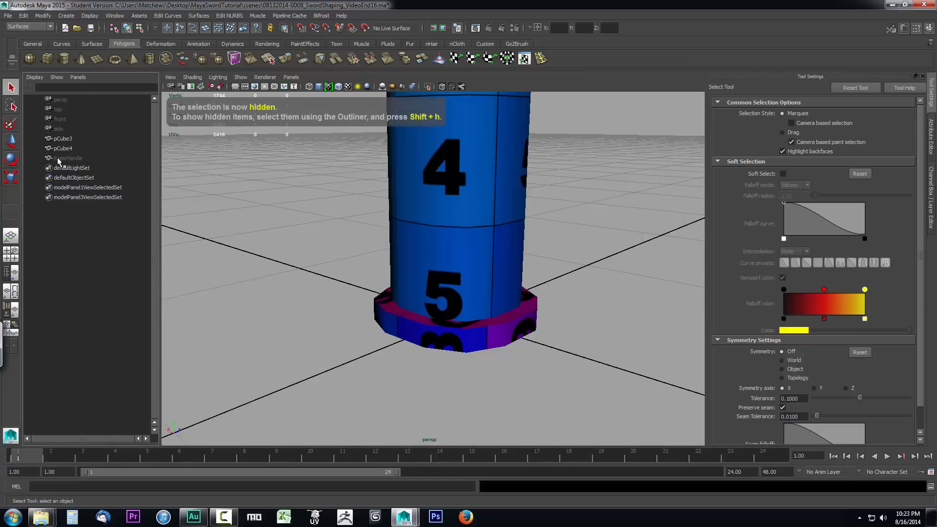
click(62, 147)
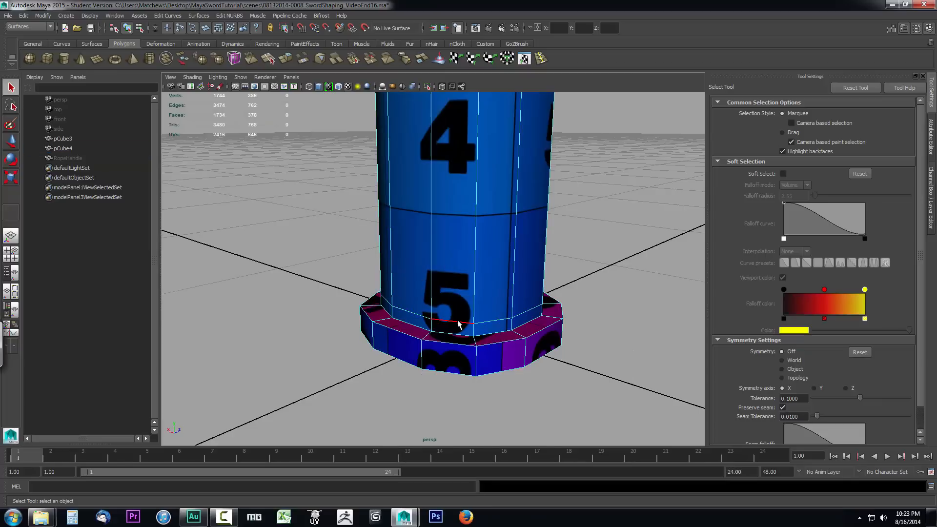
click(463, 323)
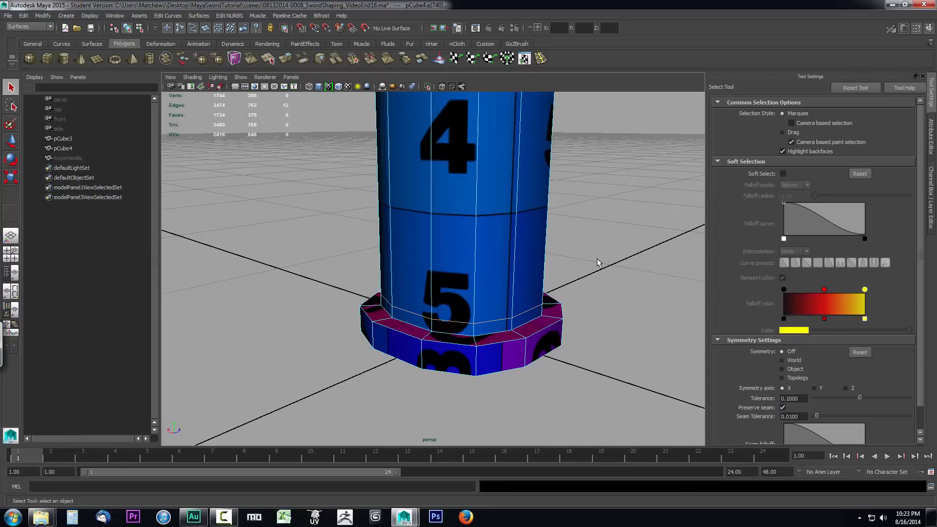
key(Ctrl+Delete)
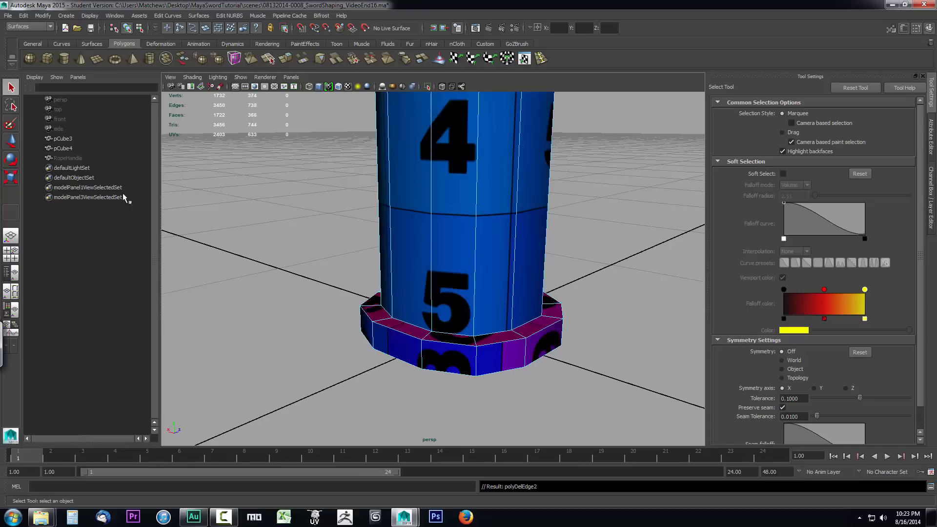
click(67, 159)
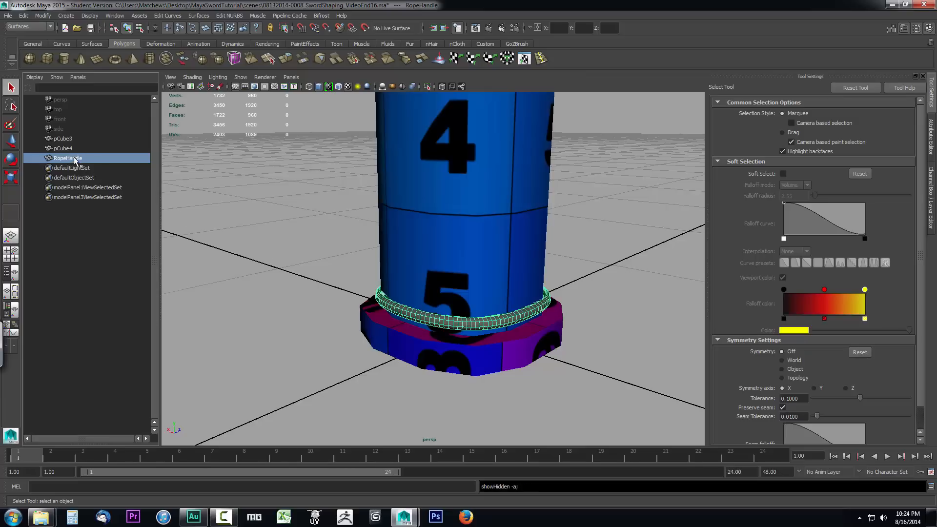
mouse_move(481, 281)
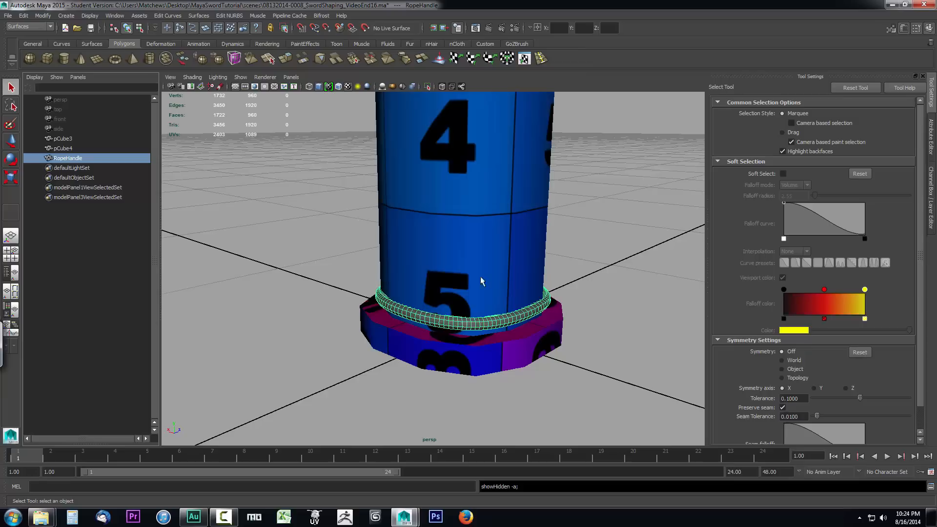
mouse_move(478, 304)
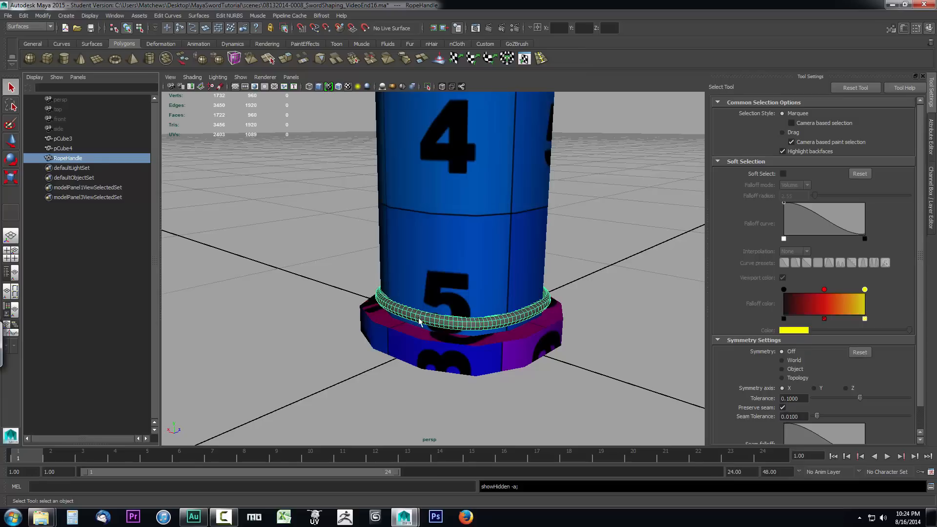
mouse_move(482, 316)
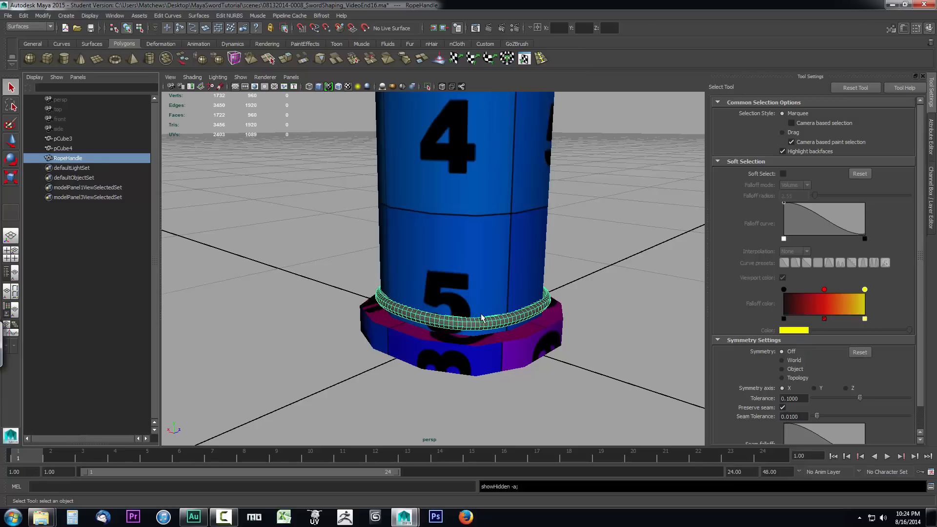
mouse_move(380, 305)
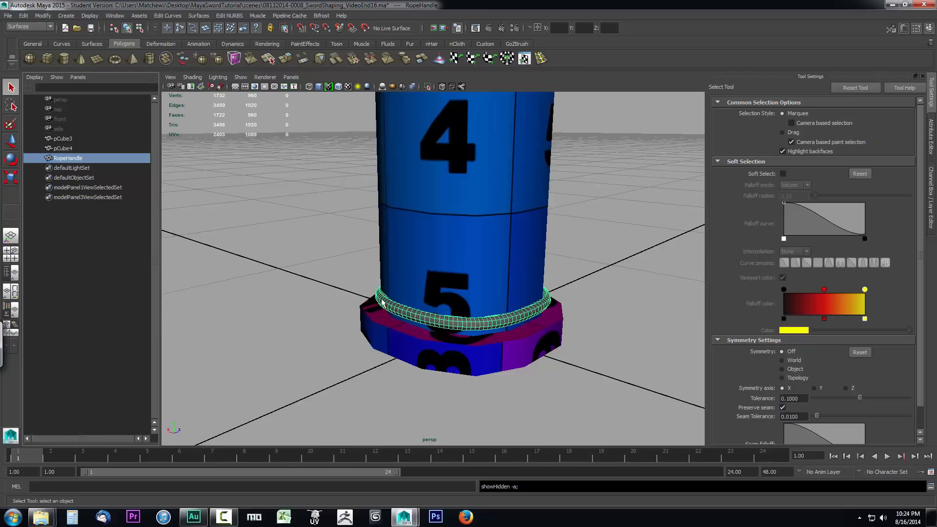
mouse_move(429, 310)
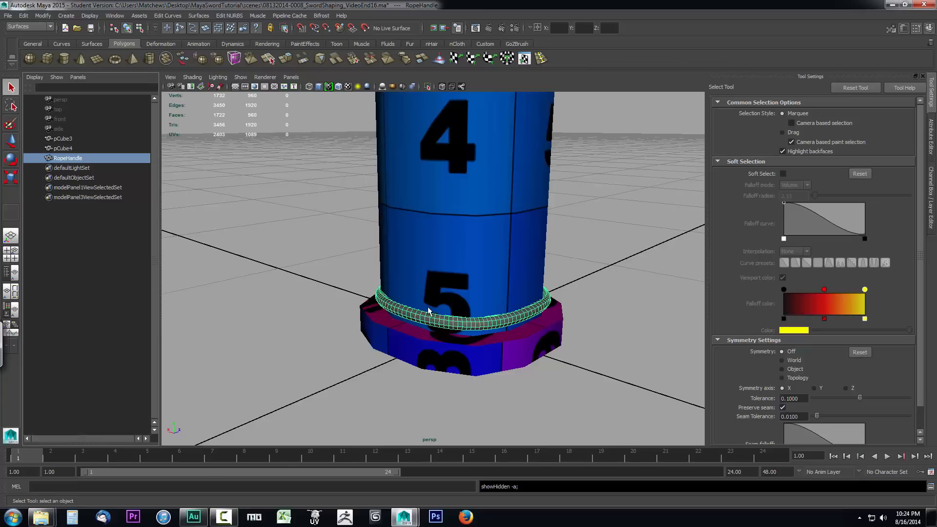
mouse_move(425, 297)
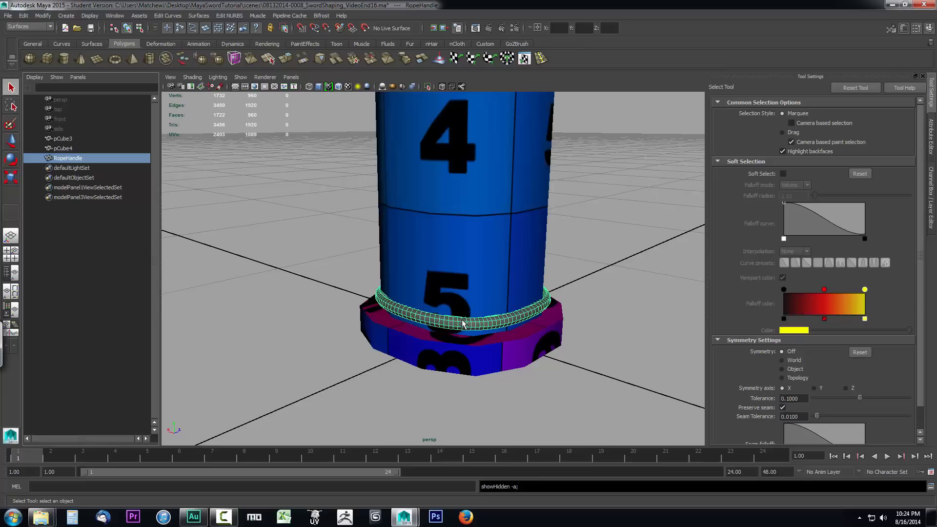
mouse_move(510, 316)
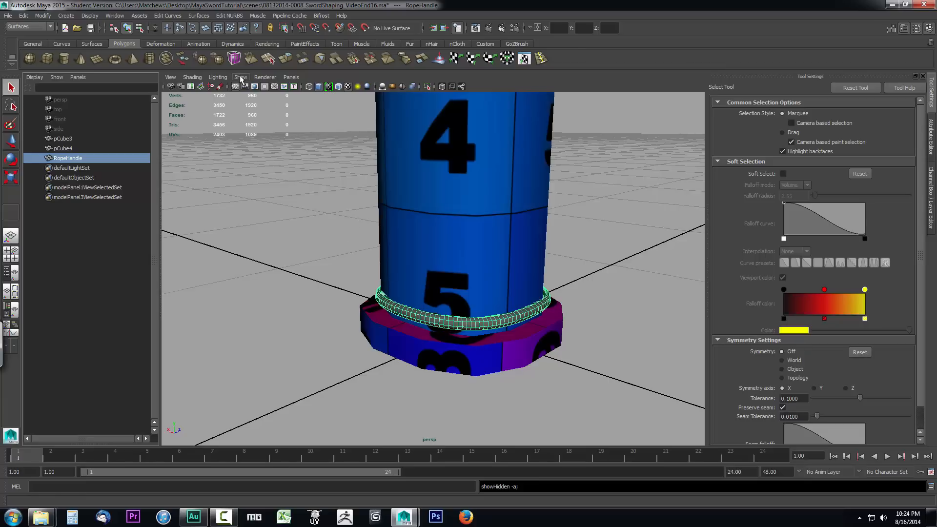
Isolate RopeHandle in the perspective view and frame the view around the ring.
click(240, 77)
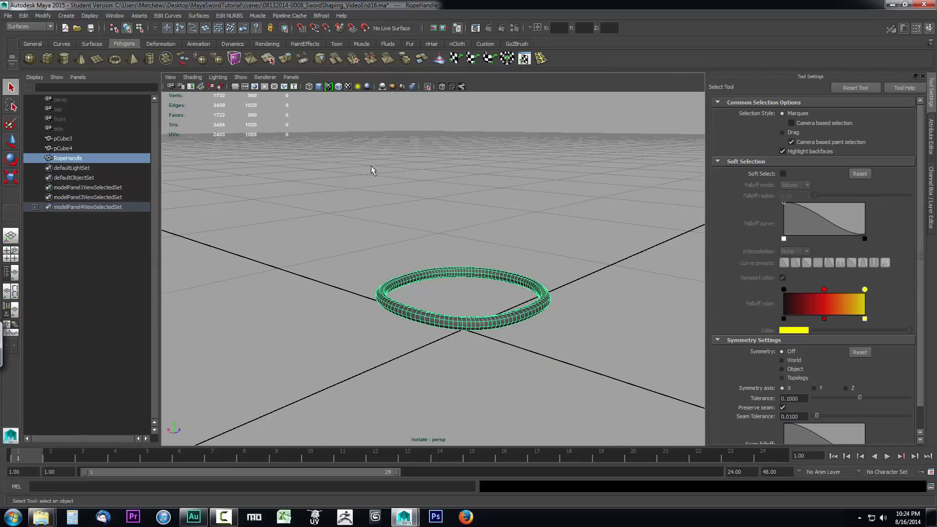
mouse_move(457, 240)
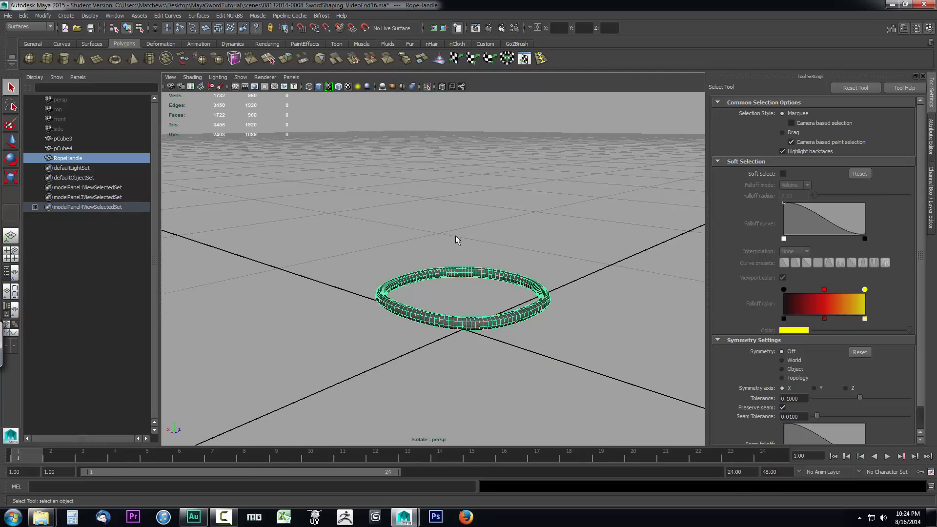
drag(457, 240, 363, 301)
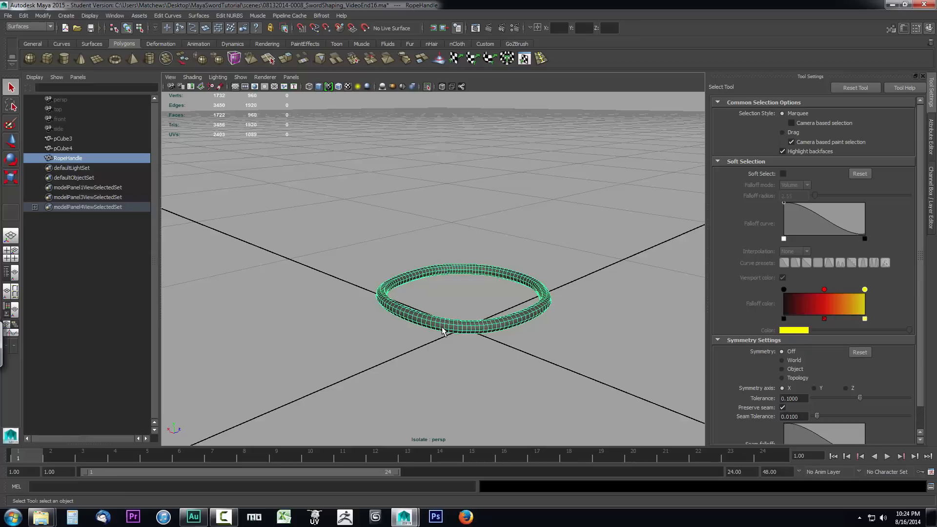
mouse_move(154, 284)
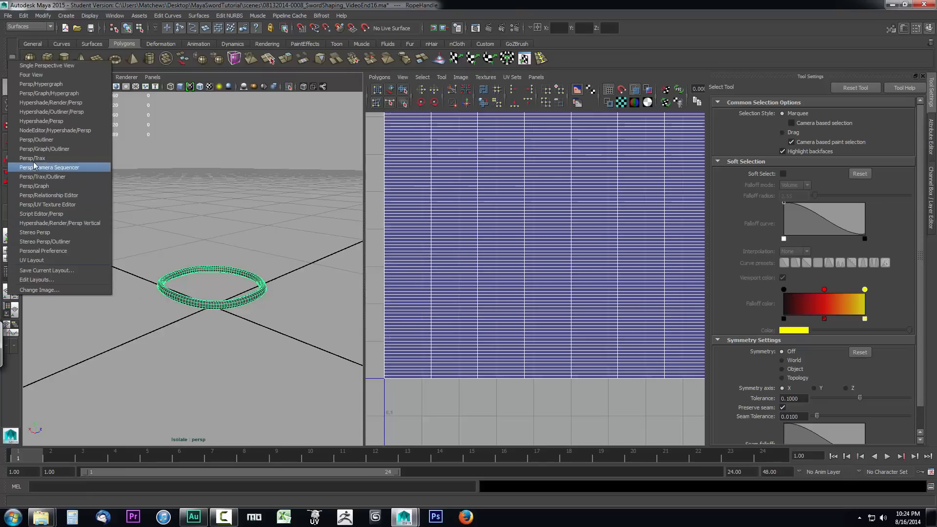
mouse_move(42, 177)
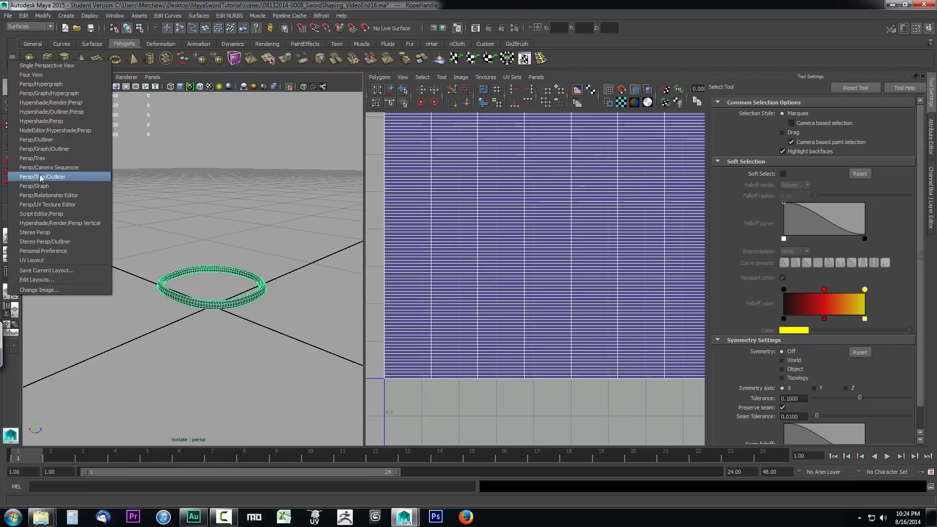
mouse_move(47, 204)
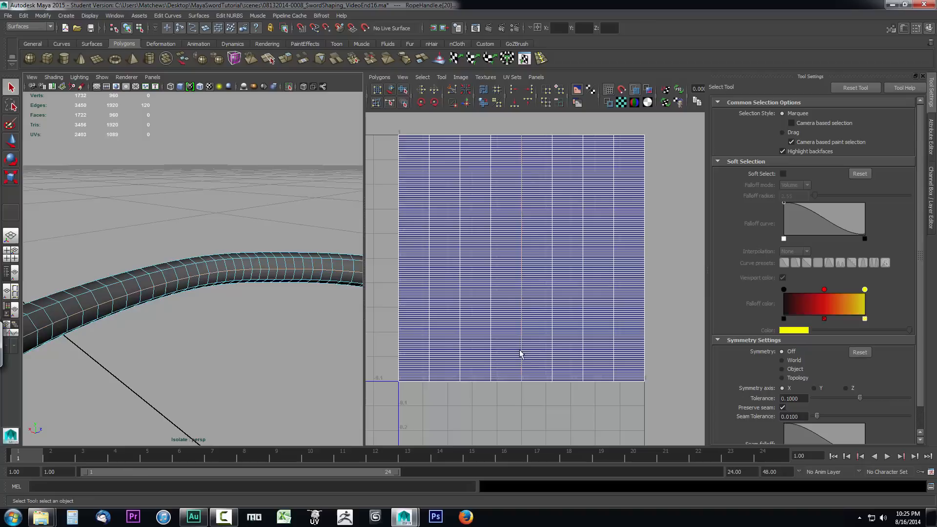
mouse_move(518, 291)
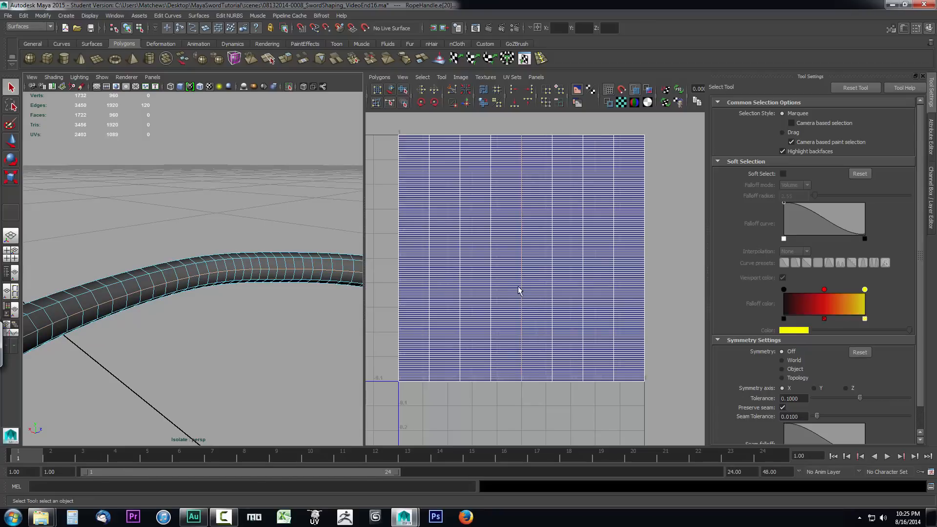
mouse_move(194, 245)
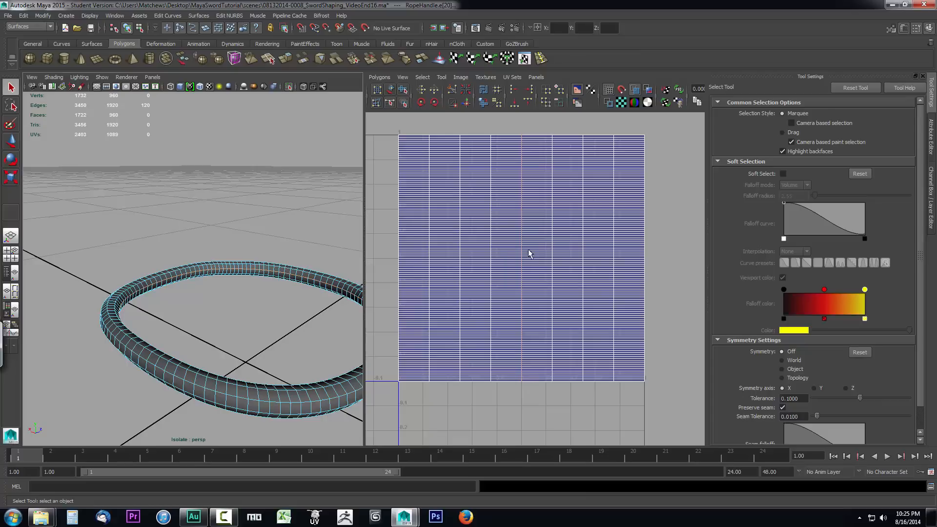
mouse_move(515, 257)
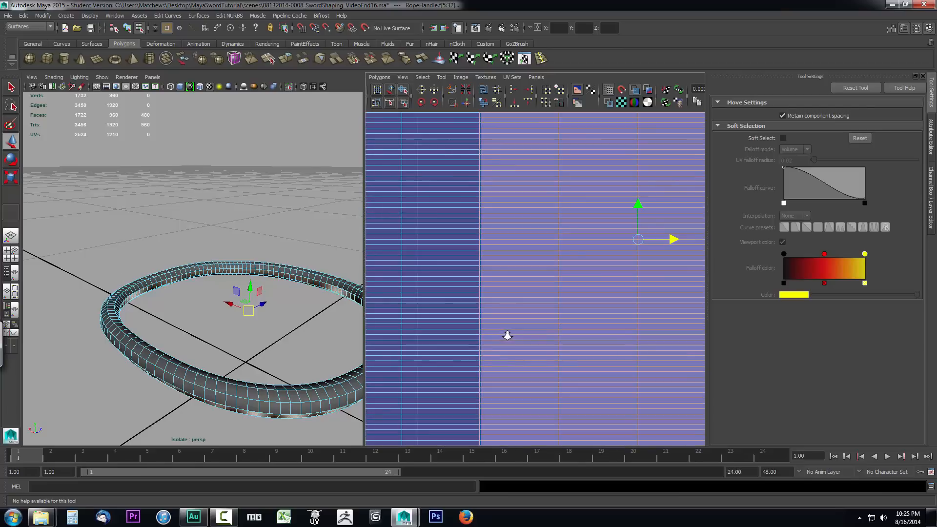
Move the selected block of RopeHandle UVs sideways beside the rest in the UV Texture Editor.
drag(638, 240, 670, 257)
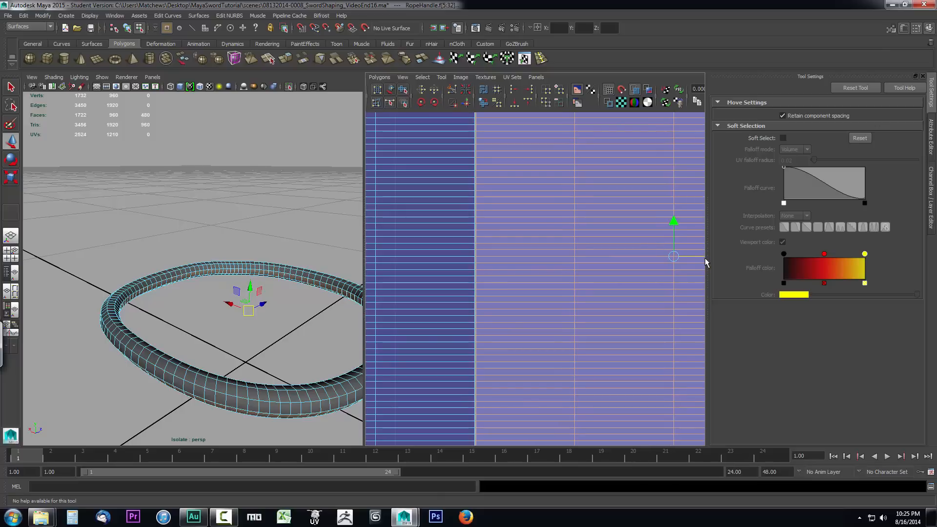
mouse_move(517, 227)
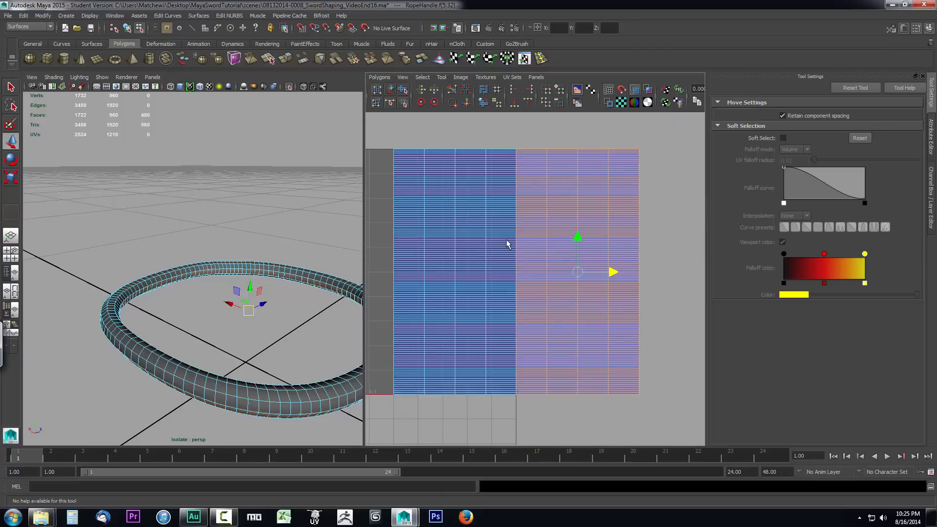
drag(578, 272, 516, 272)
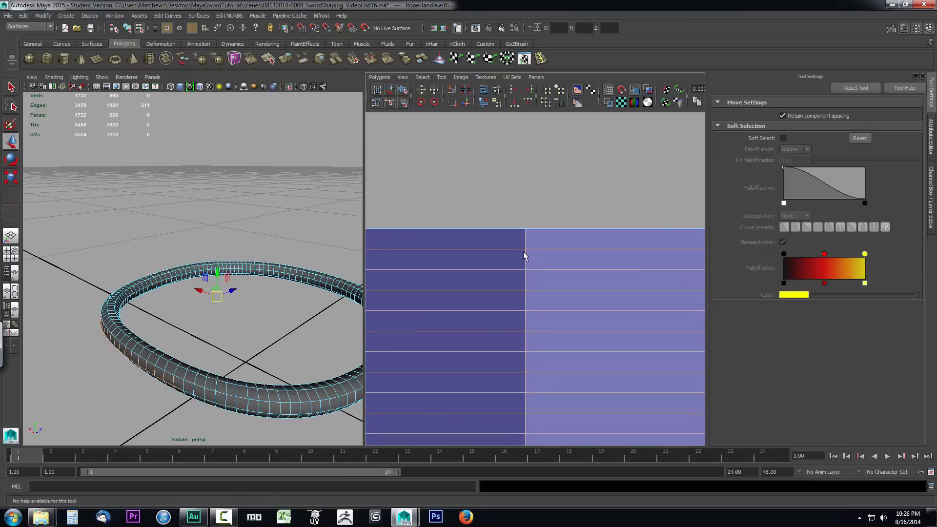
mouse_move(527, 258)
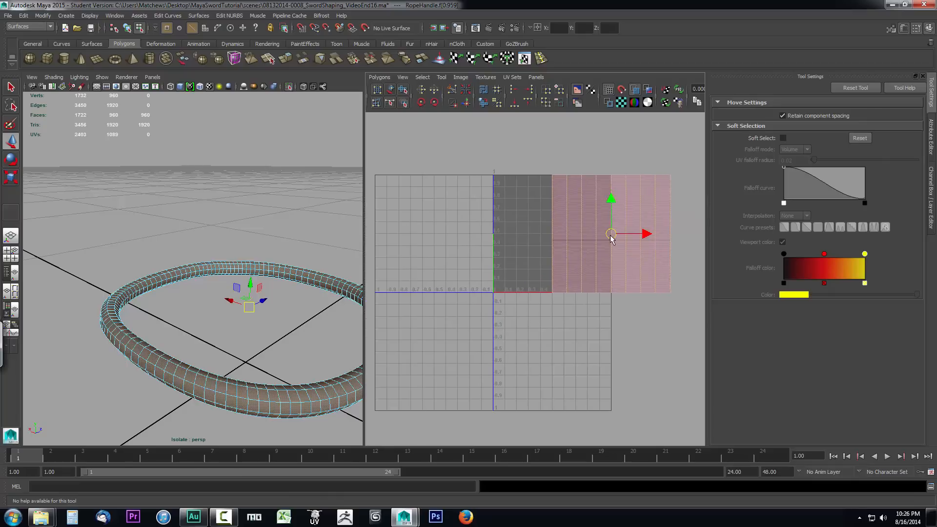
Drag the pink UV shell back into the 0–1 texture square.
drag(611, 233, 543, 226)
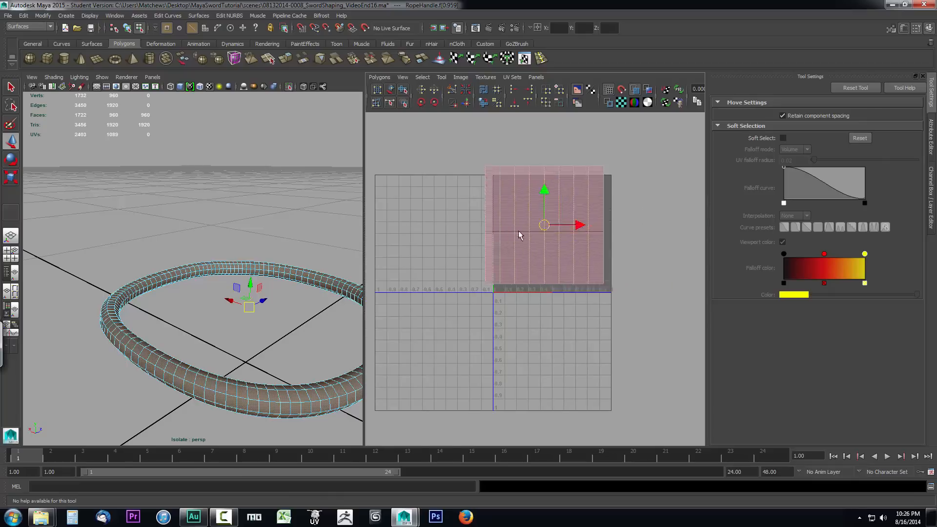
drag(544, 225, 418, 236)
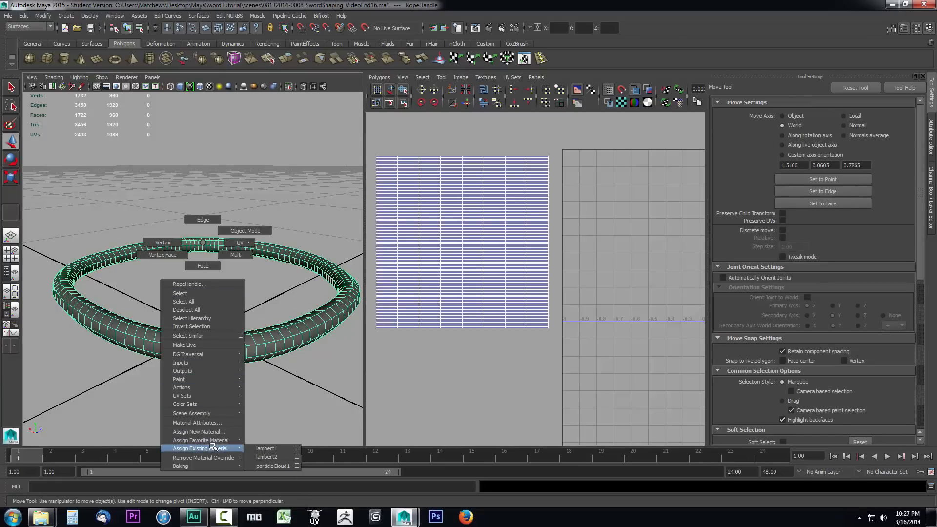
Assign a new Lambert material to the RopeHandle ring.
click(200, 431)
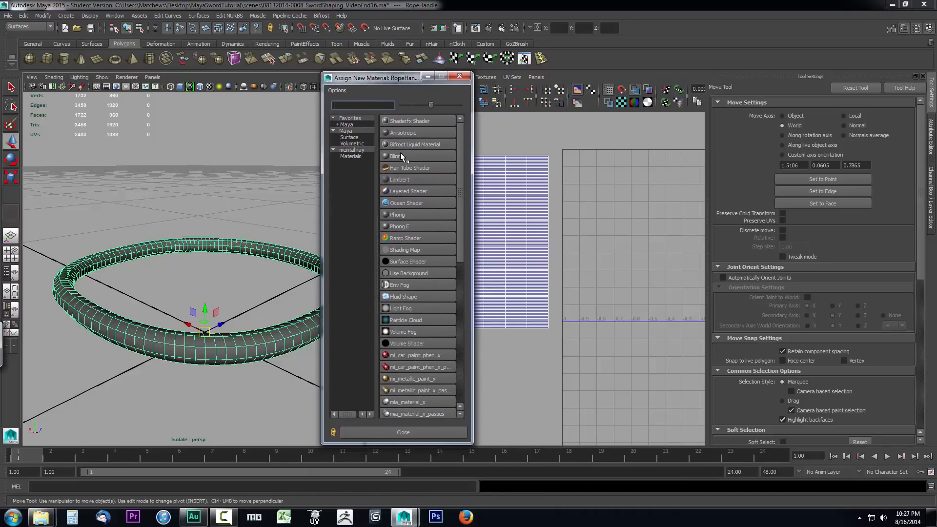
mouse_move(406, 247)
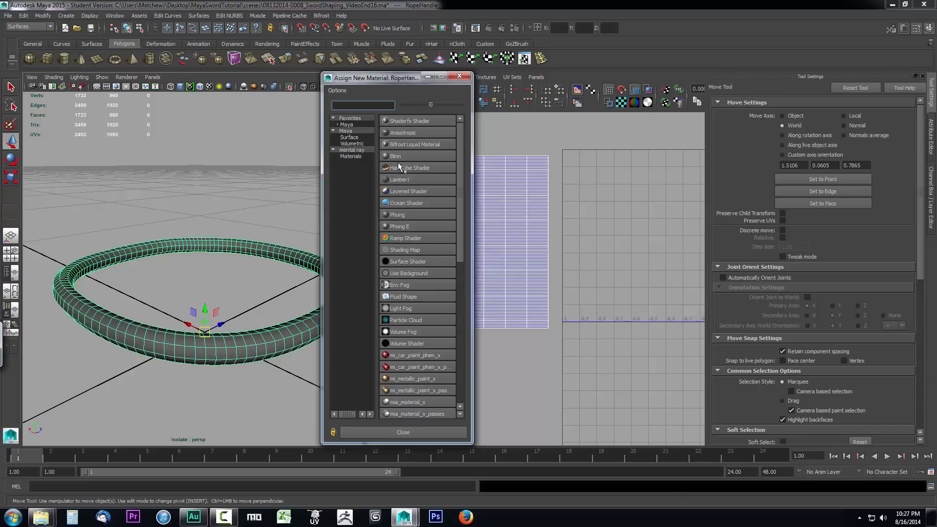
click(400, 179)
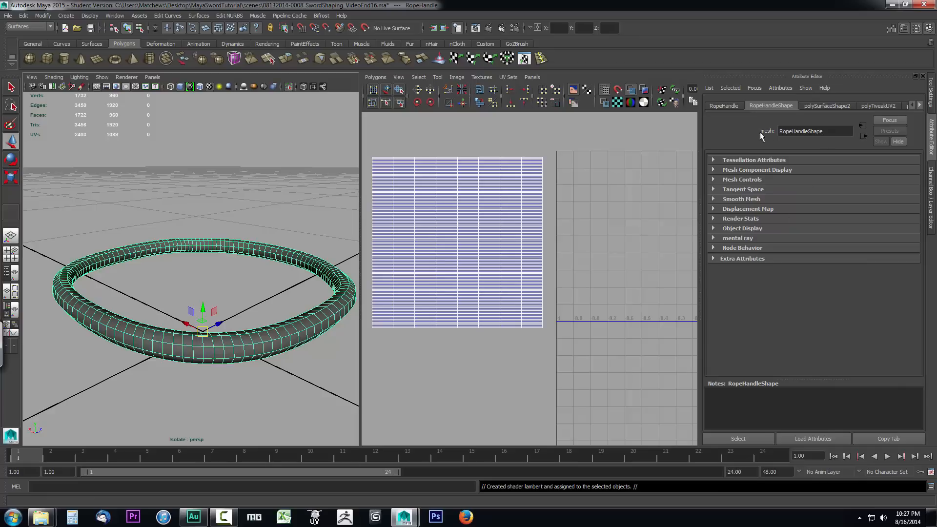
mouse_move(825, 294)
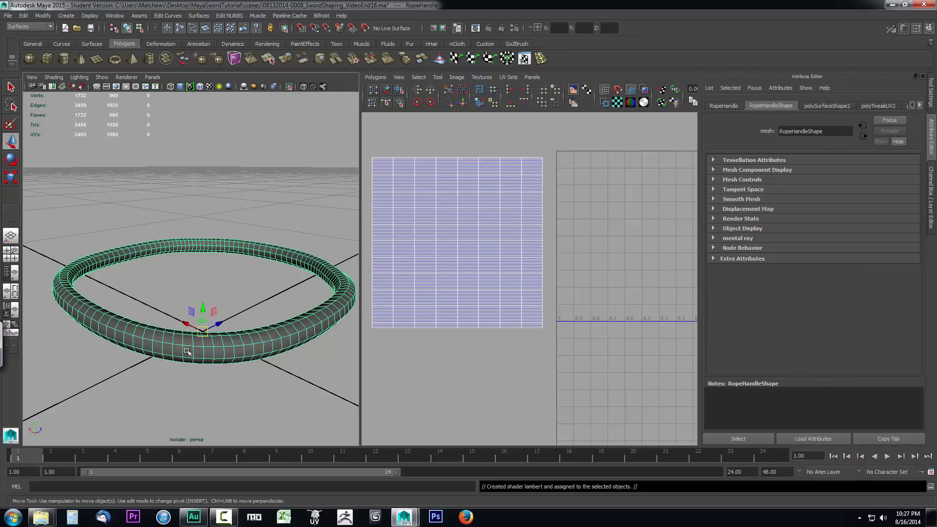
Delete all construction history via Edit > Delete All by Type > History.
click(23, 15)
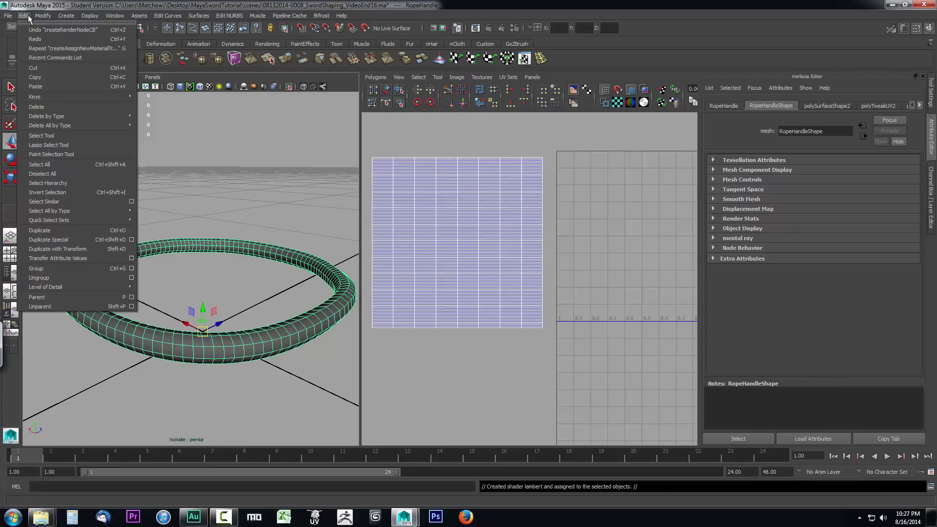
mouse_move(51, 125)
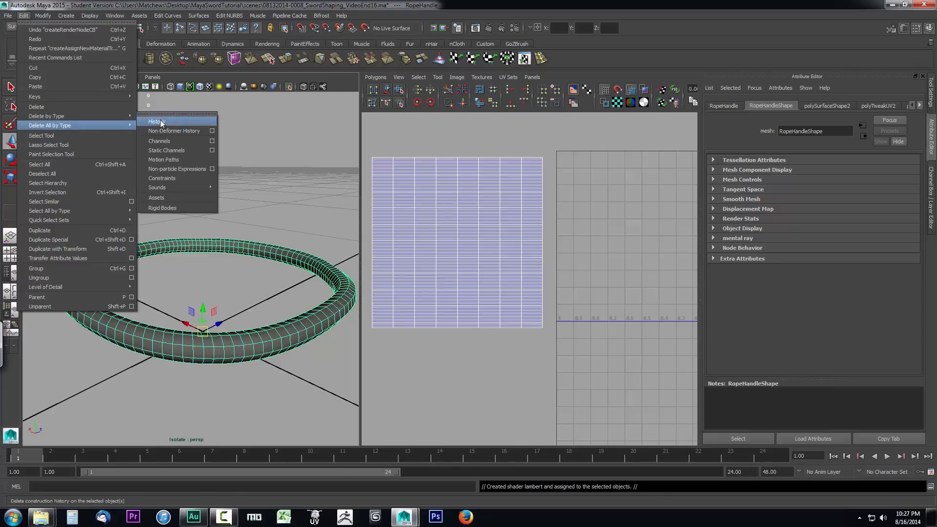
click(156, 121)
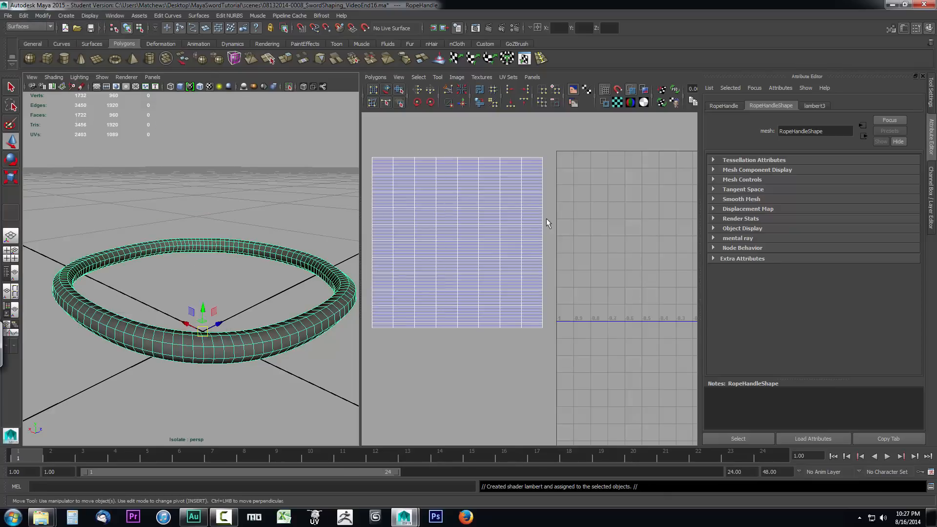
click(814, 106)
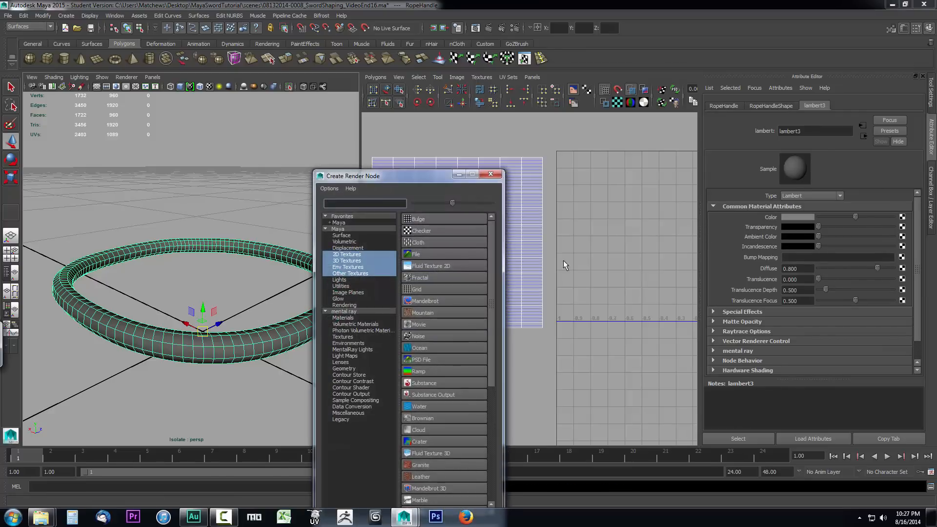
Load UV_Testing.jpg from the images folder as the file texture for lambert3's color.
click(415, 254)
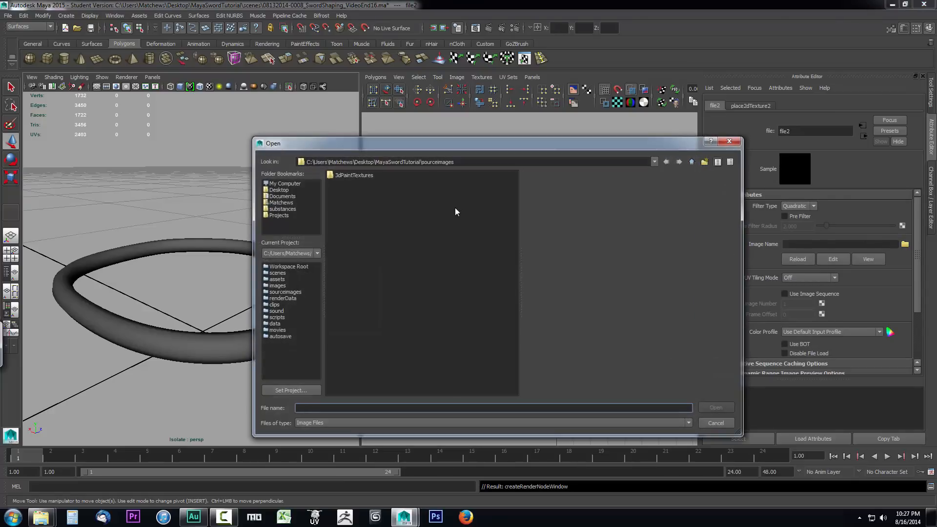
mouse_move(532, 185)
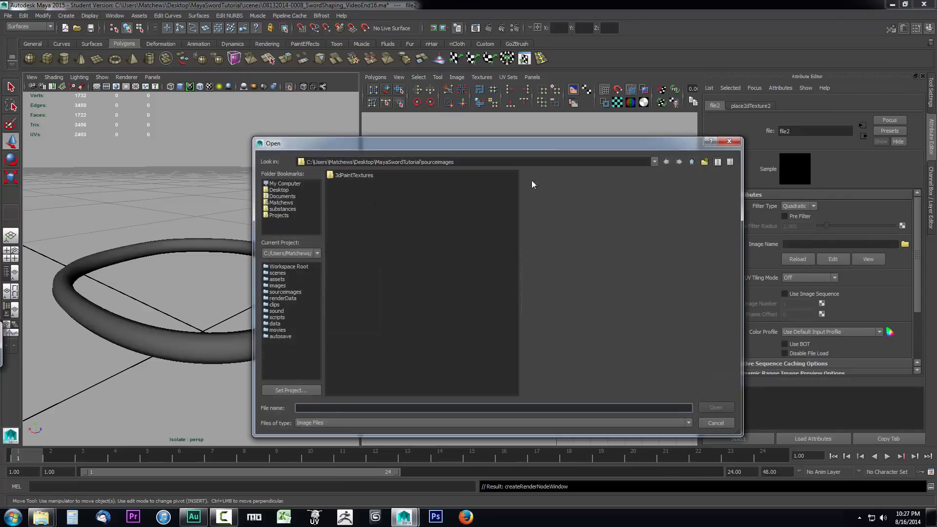
click(692, 161)
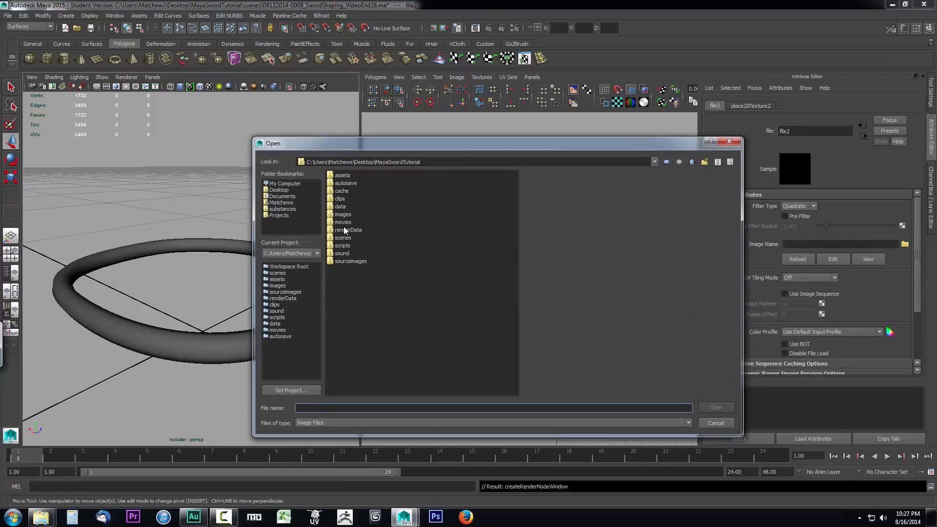
double_click(342, 214)
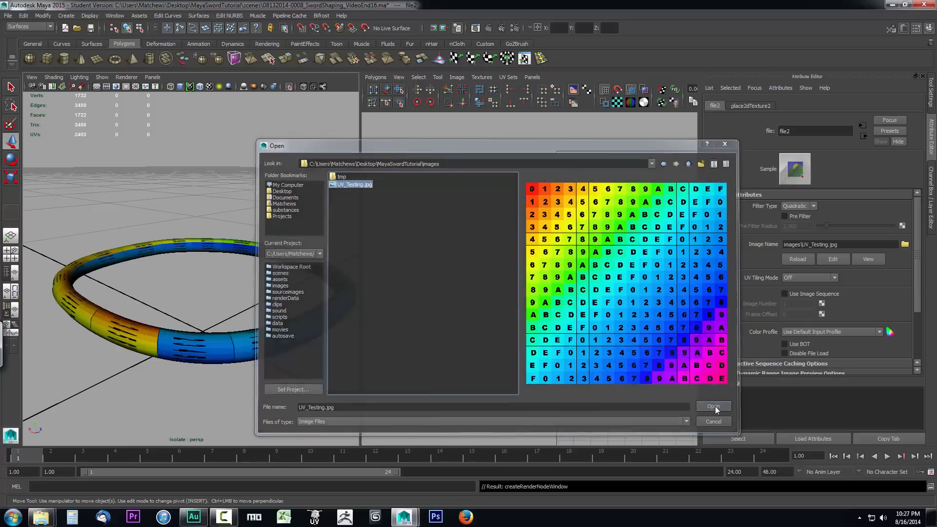
click(713, 406)
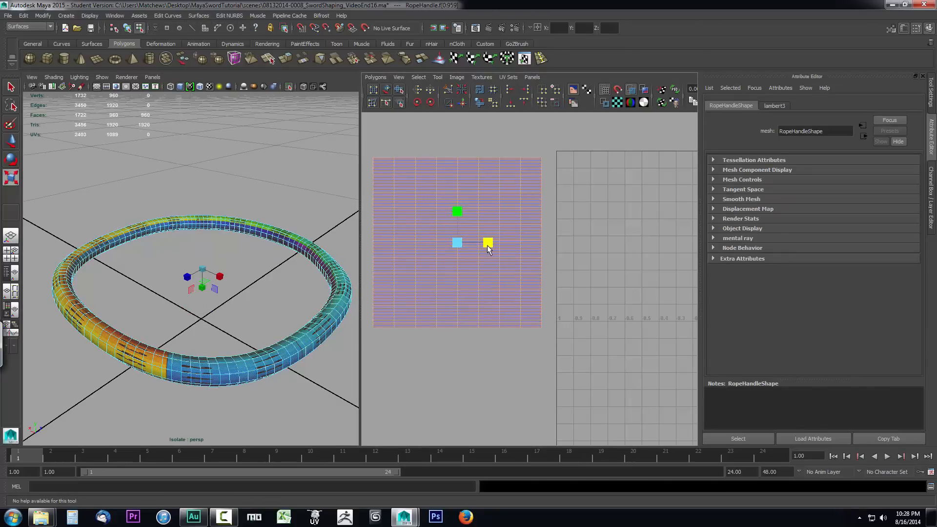
Scale the RopeHandle UVs into a narrow vertical strip and place it at the edge of the texture grid.
drag(487, 242, 457, 243)
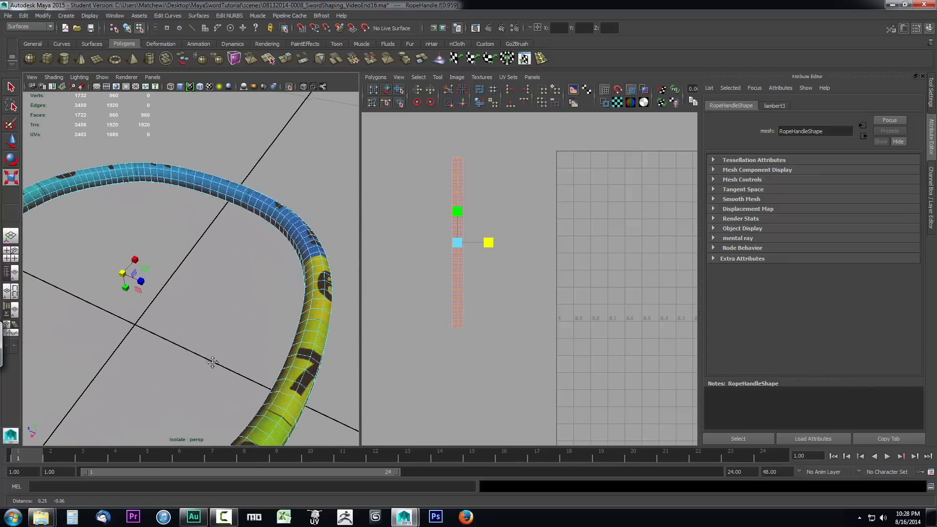
drag(212, 361, 136, 269)
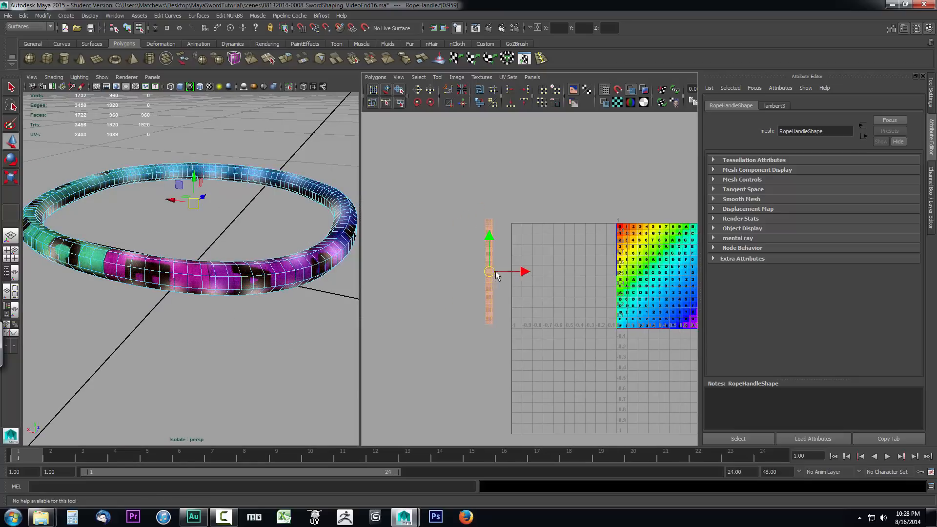
drag(489, 271, 504, 274)
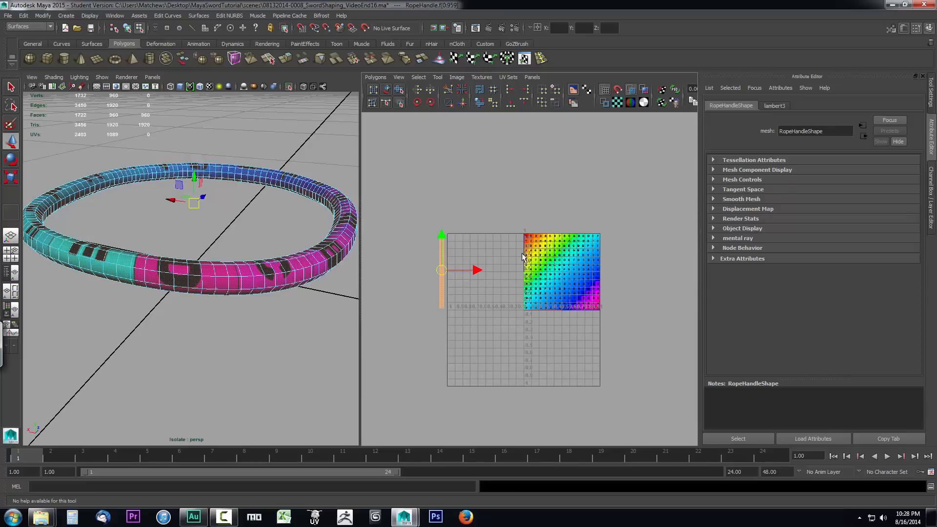
mouse_move(575, 273)
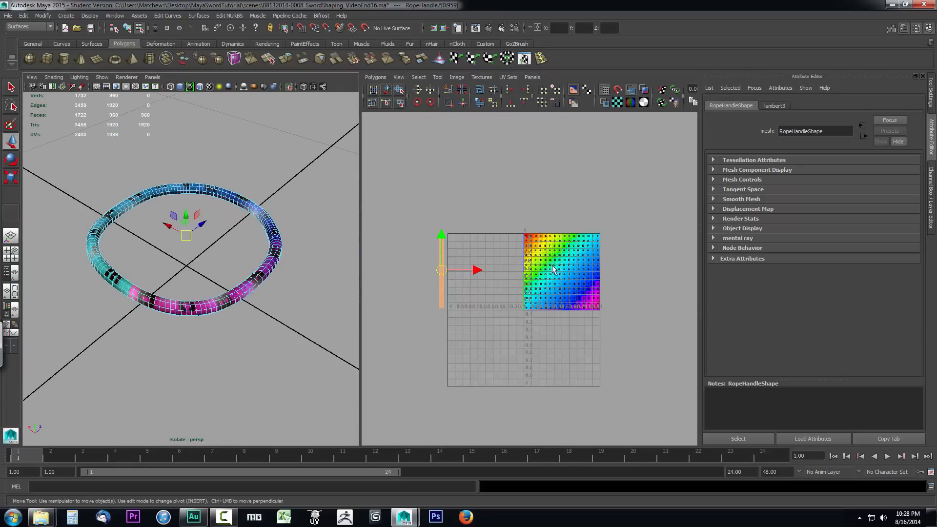
mouse_move(573, 254)
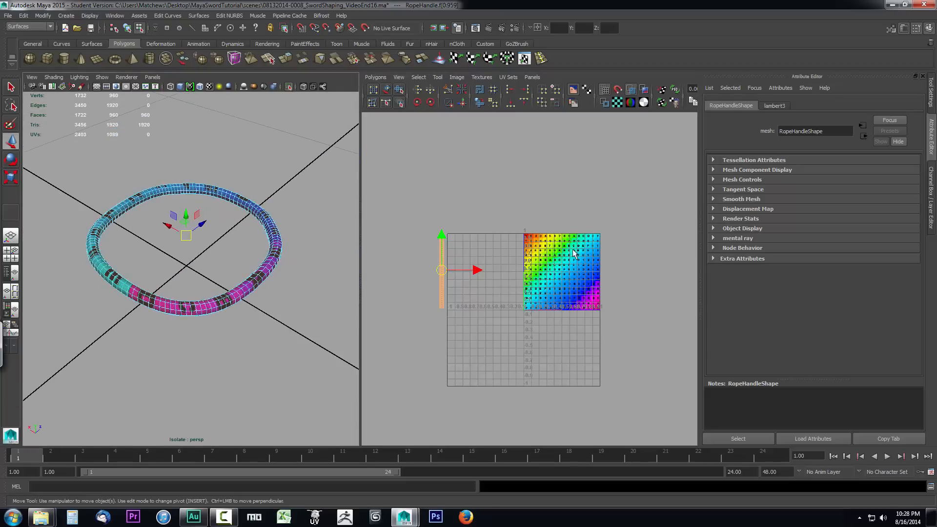
mouse_move(558, 273)
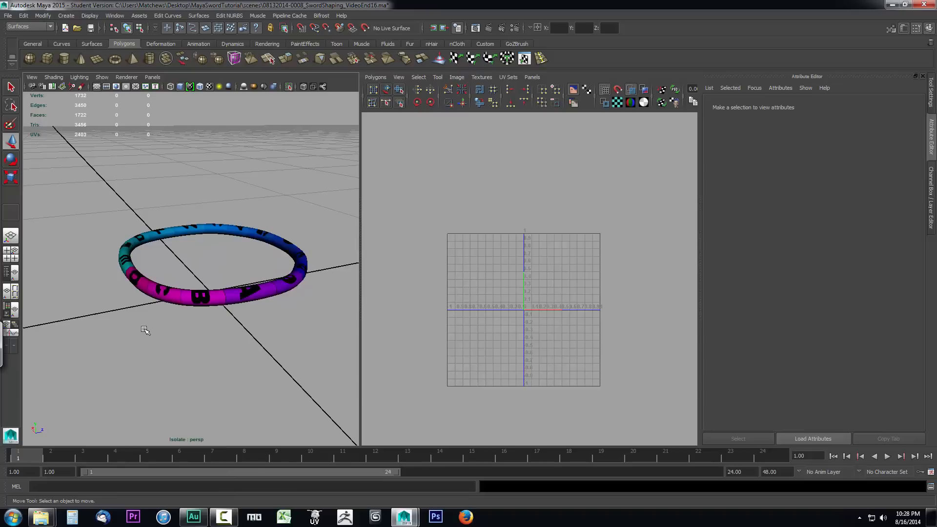
mouse_move(90, 310)
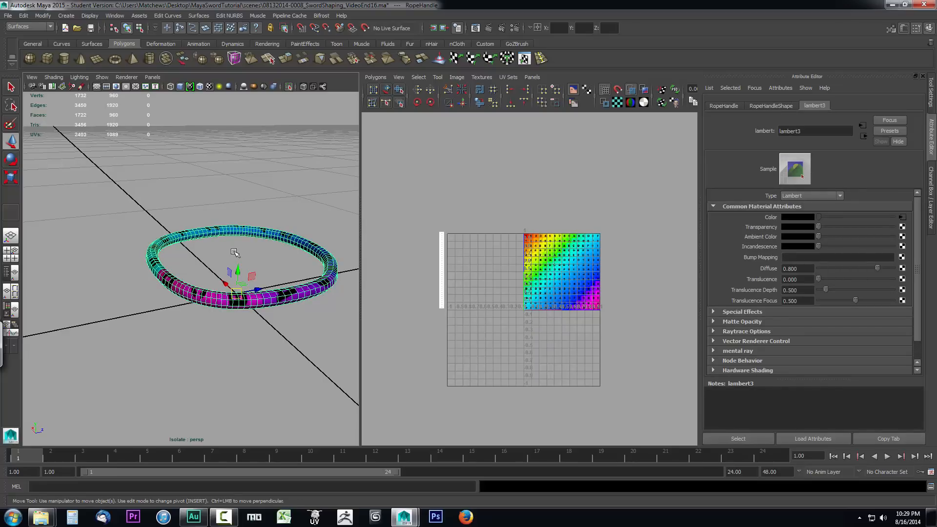
mouse_move(228, 305)
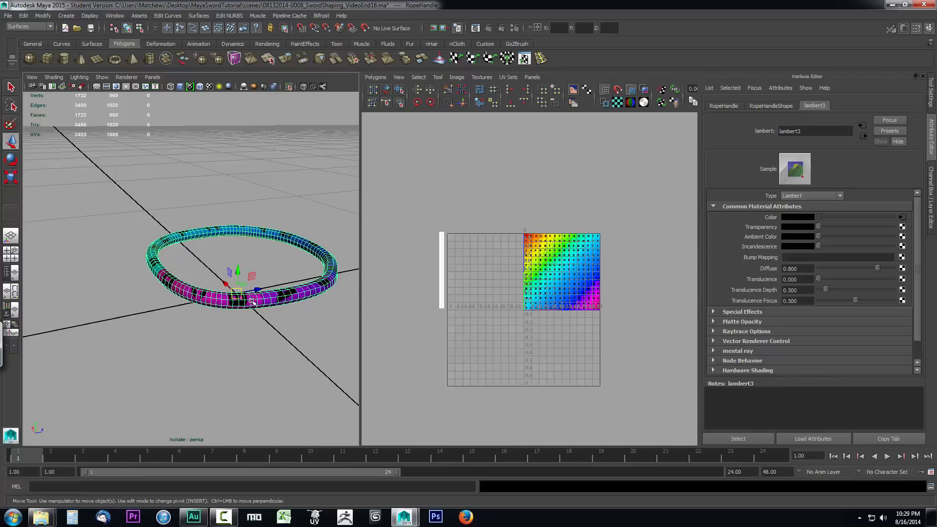
mouse_move(441, 263)
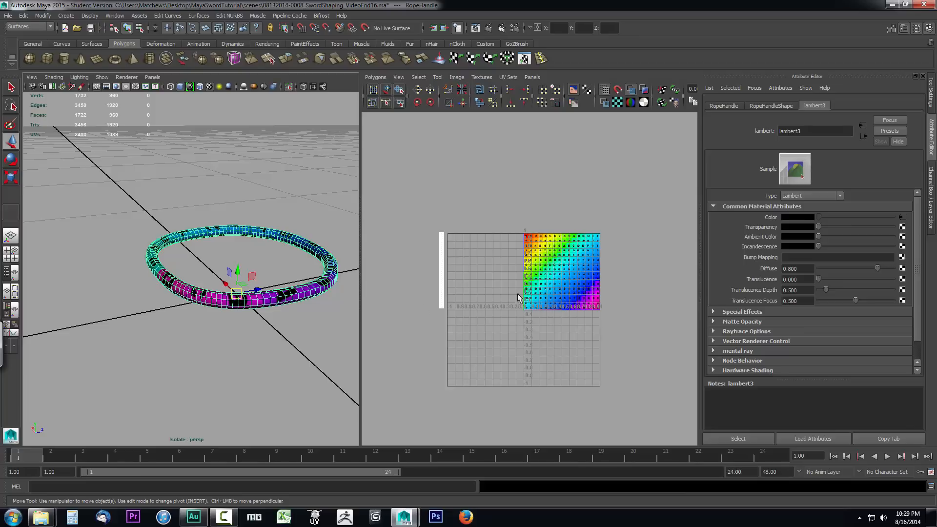
mouse_move(430, 285)
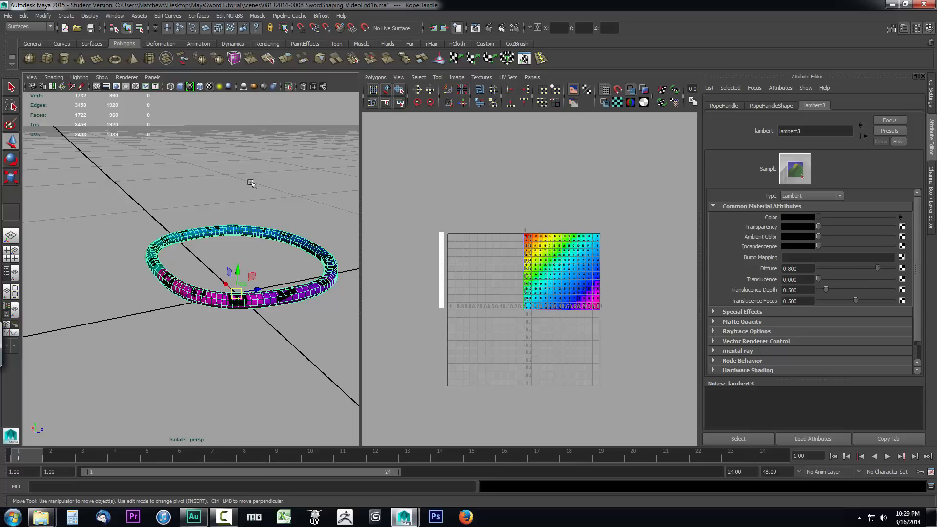
mouse_move(243, 266)
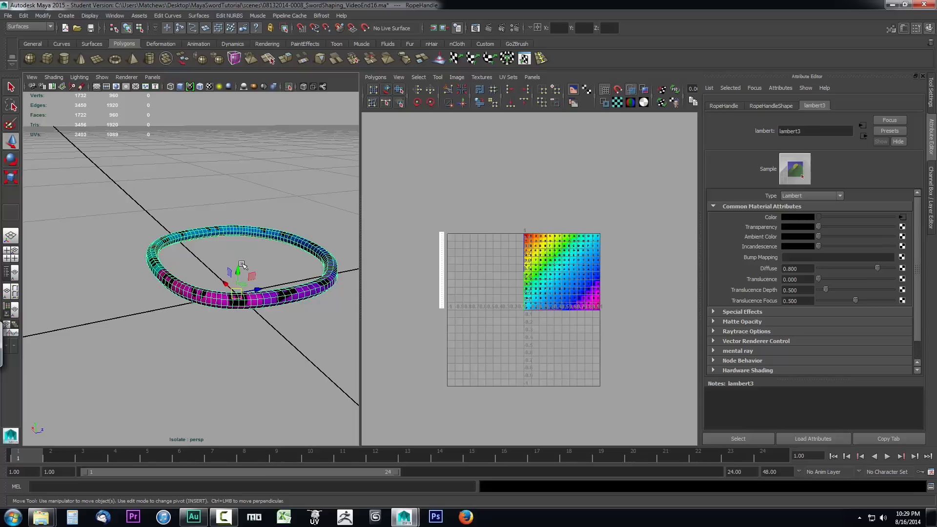
mouse_move(243, 254)
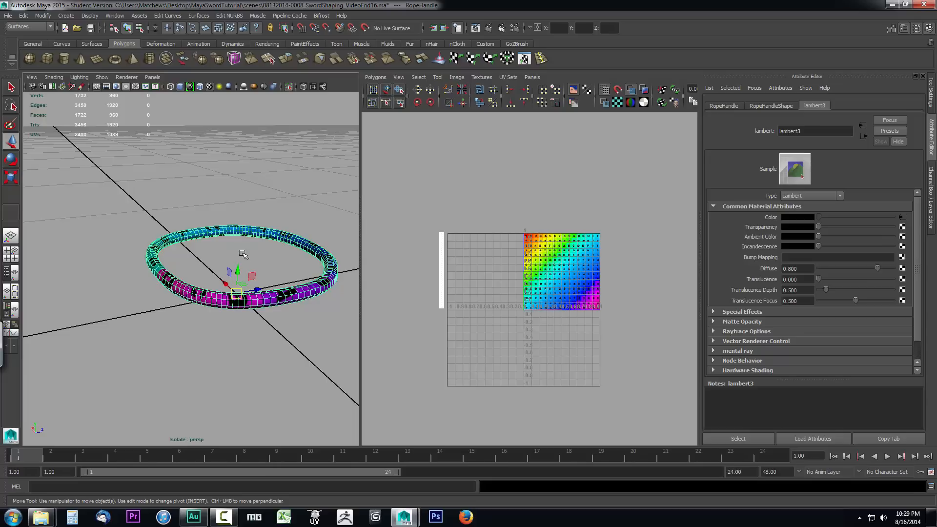
mouse_move(237, 300)
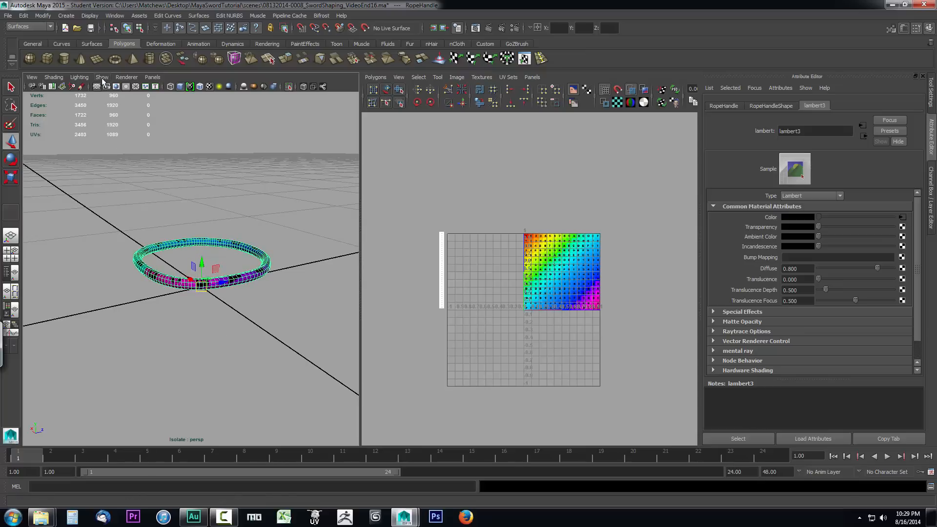
Turn off Isolate Select so the textured handle and guard reappear with RopeHandle at the base.
click(102, 76)
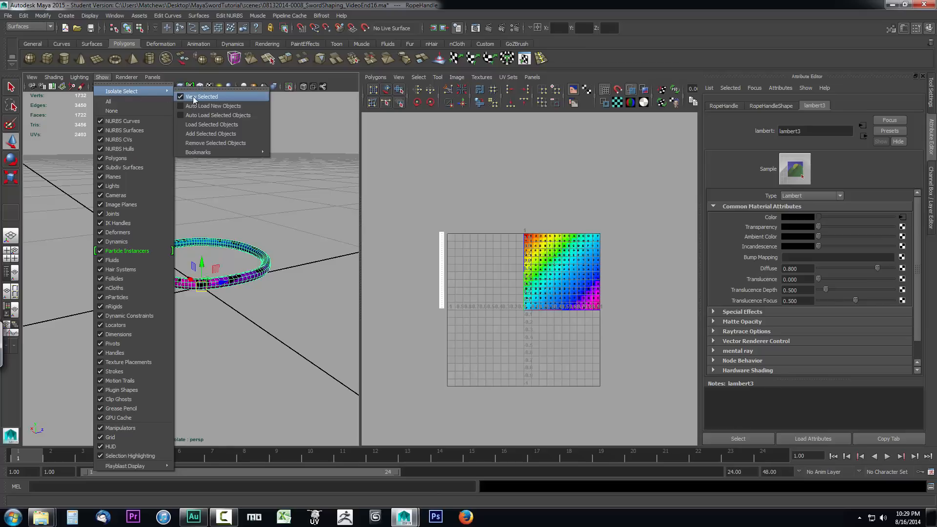
click(202, 97)
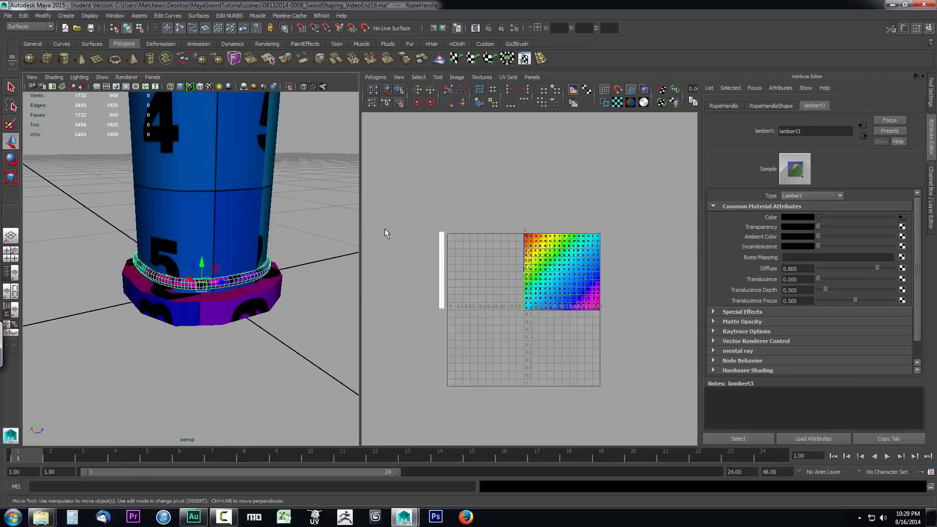
mouse_move(95, 256)
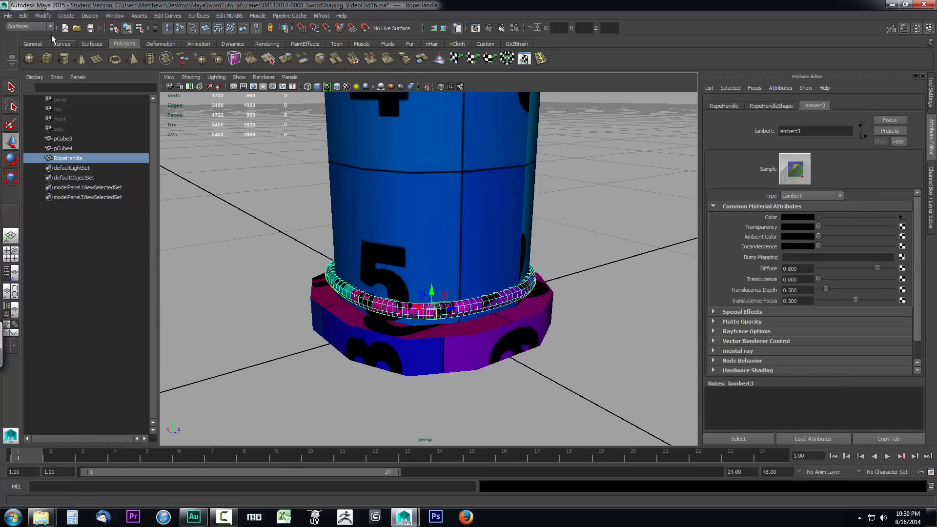
Configure Duplicate Special for 50 copies, Translate Y 0.5, grouped under a new group.
click(23, 15)
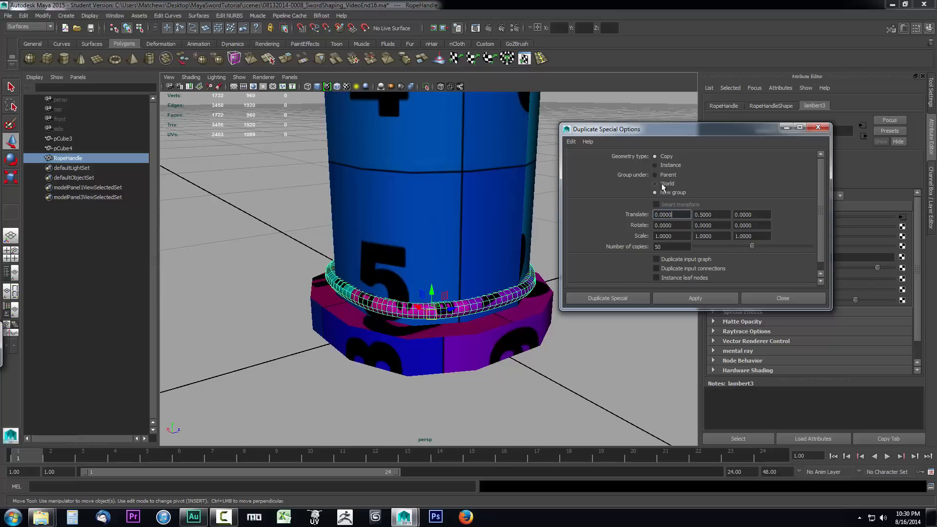
mouse_move(668, 191)
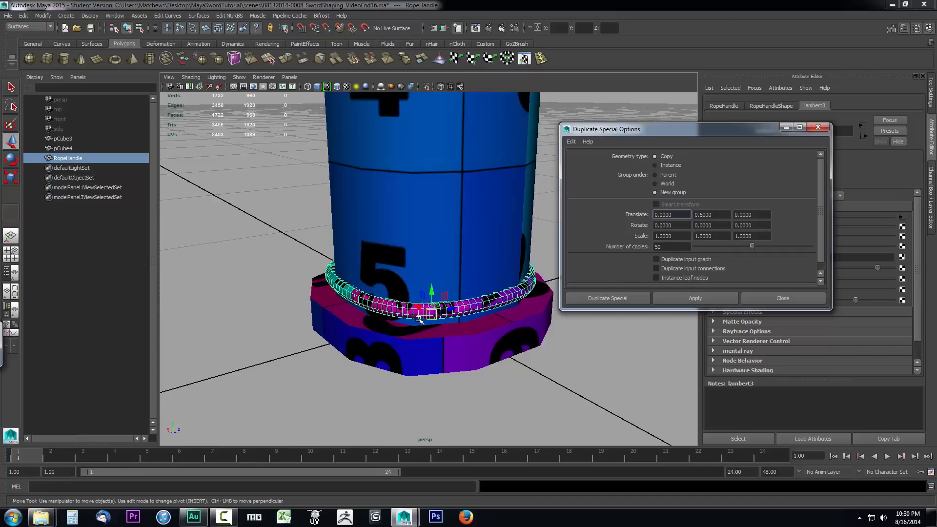
mouse_move(632, 218)
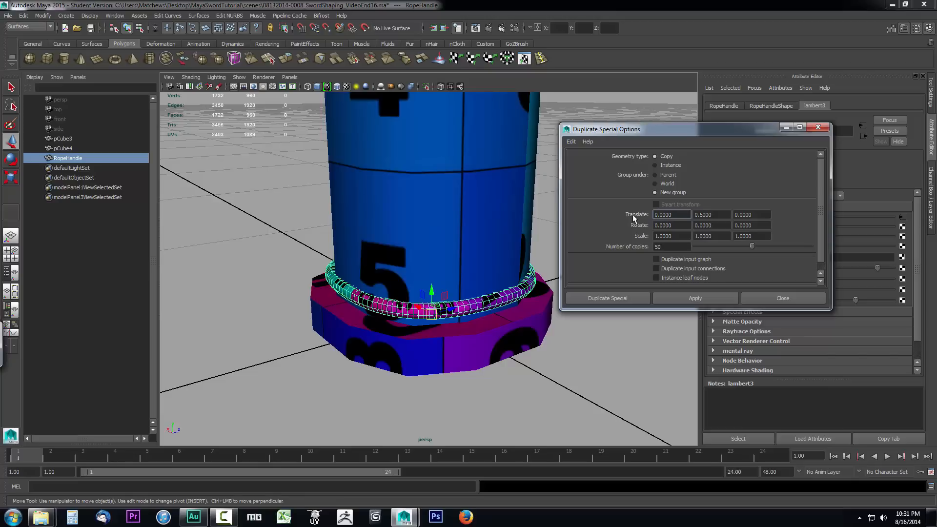
mouse_move(646, 220)
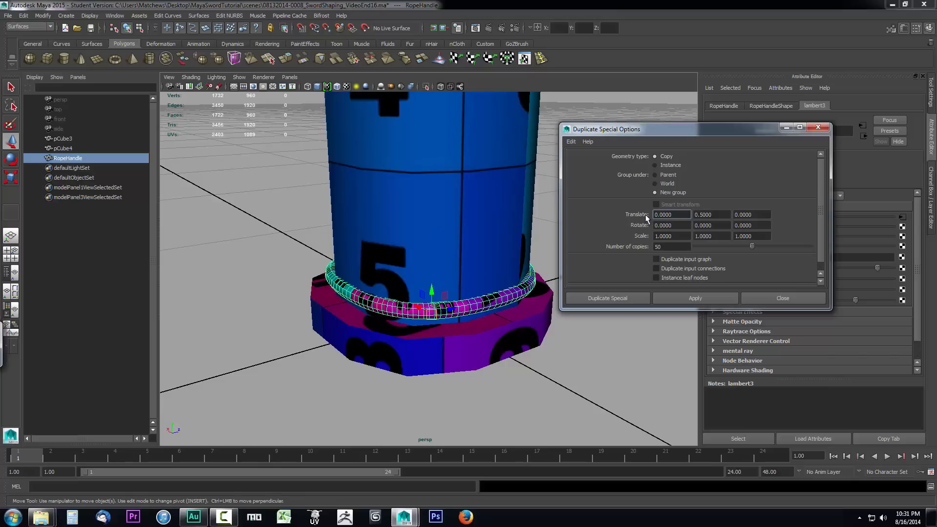
click(672, 215)
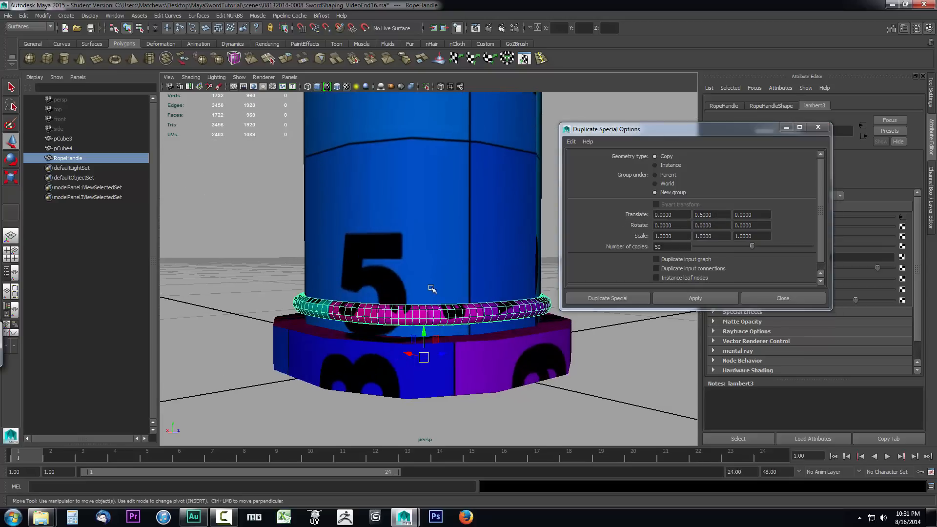
click(711, 215)
text(1.0000)
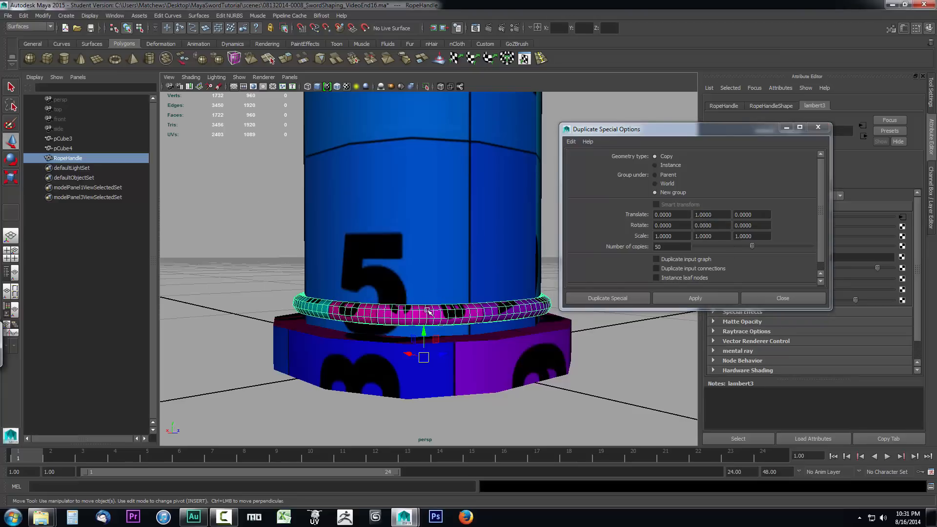
mouse_move(493, 344)
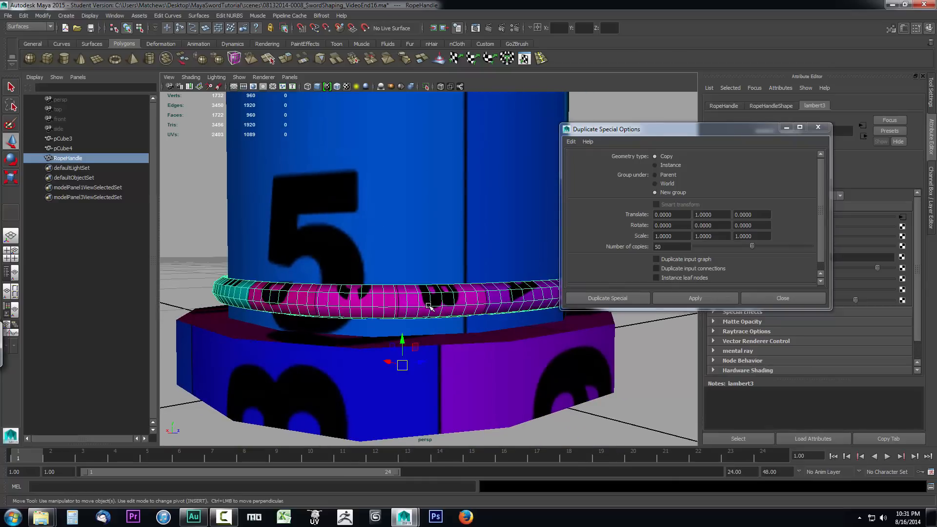
drag(403, 345, 402, 344)
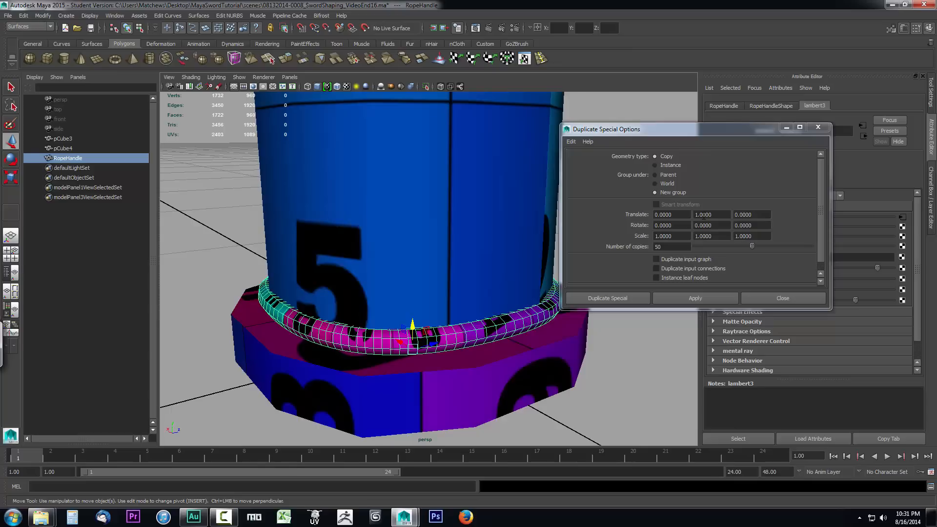
mouse_move(422, 291)
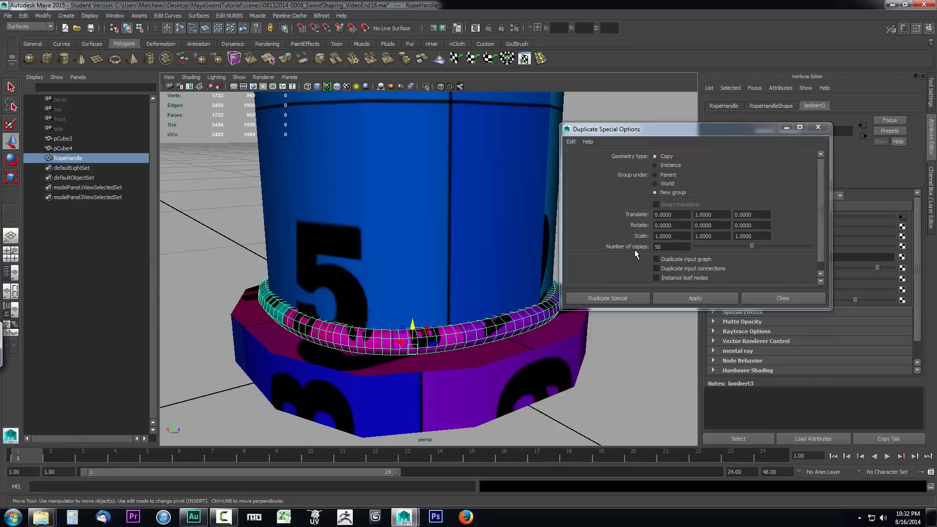
Reduce Number of copies to 1 and test a single duplicate of the rope ring, then undo it.
text(1)
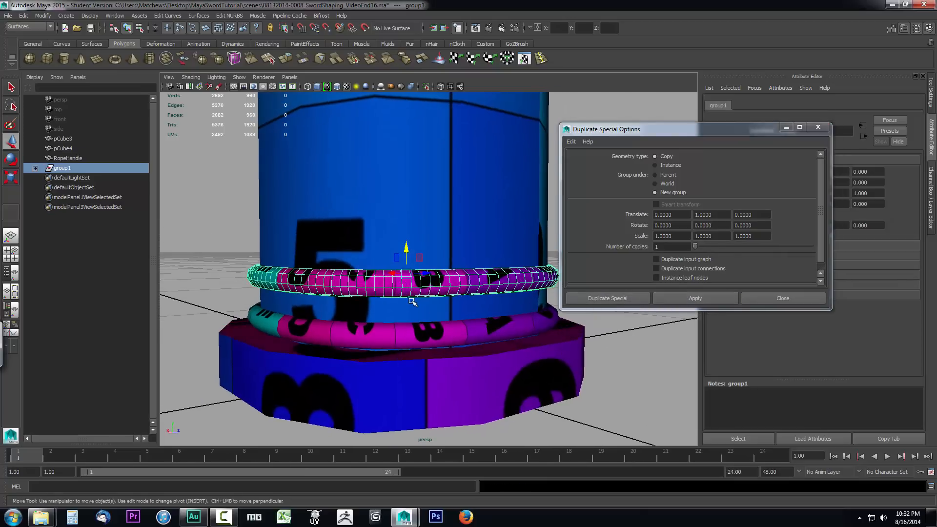
mouse_move(400, 326)
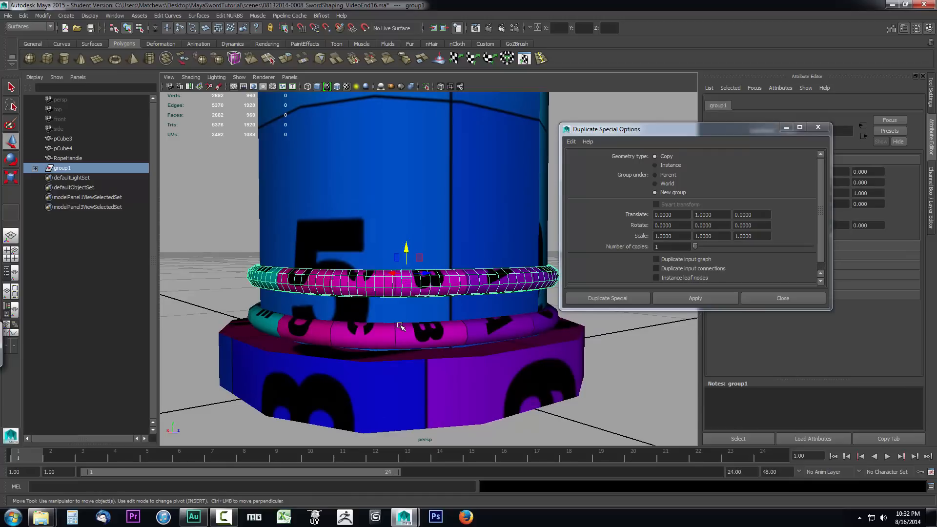
mouse_move(428, 283)
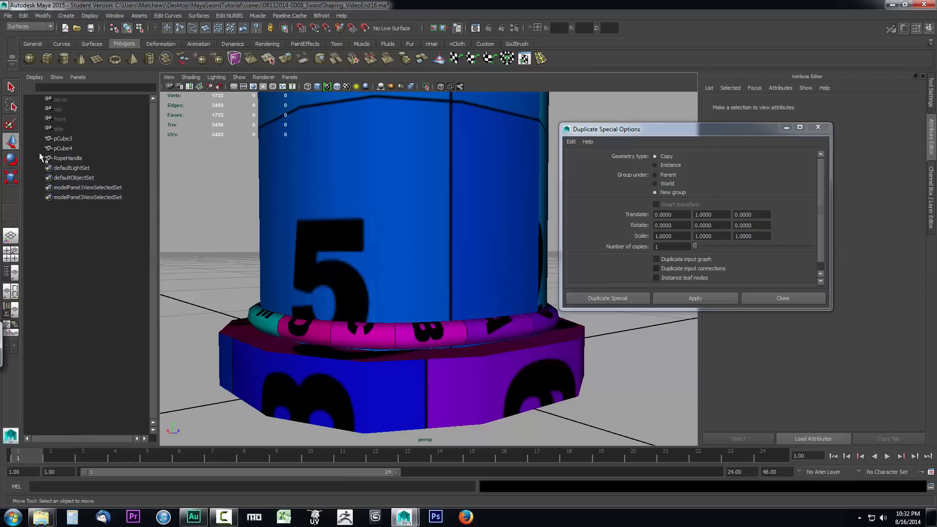
Duplicate RopeHandle once at Translate Y 0.5 into group1, then raise Number of copies to 70.
click(68, 158)
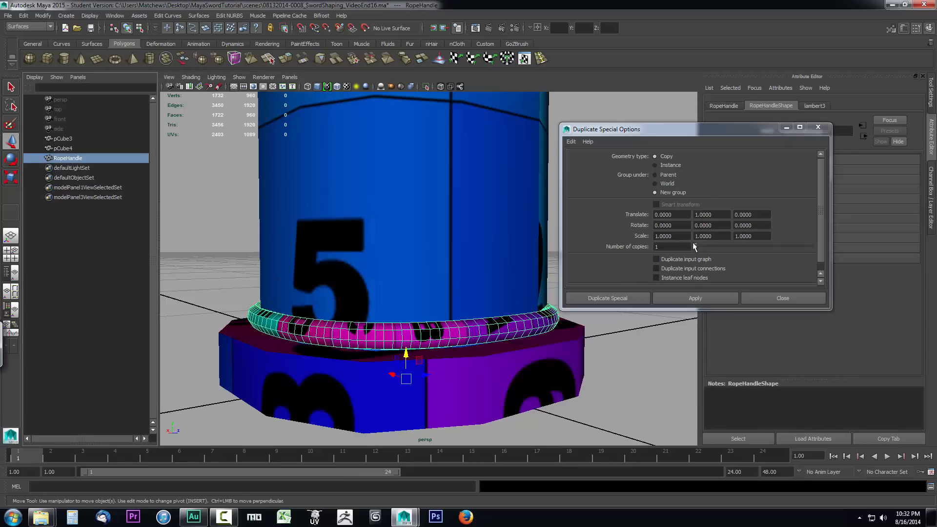
mouse_move(695, 245)
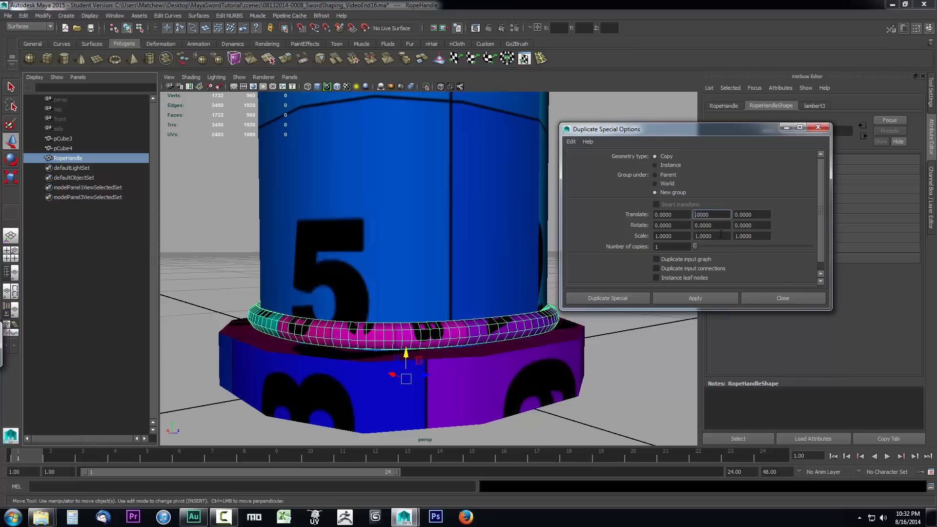
click(712, 214)
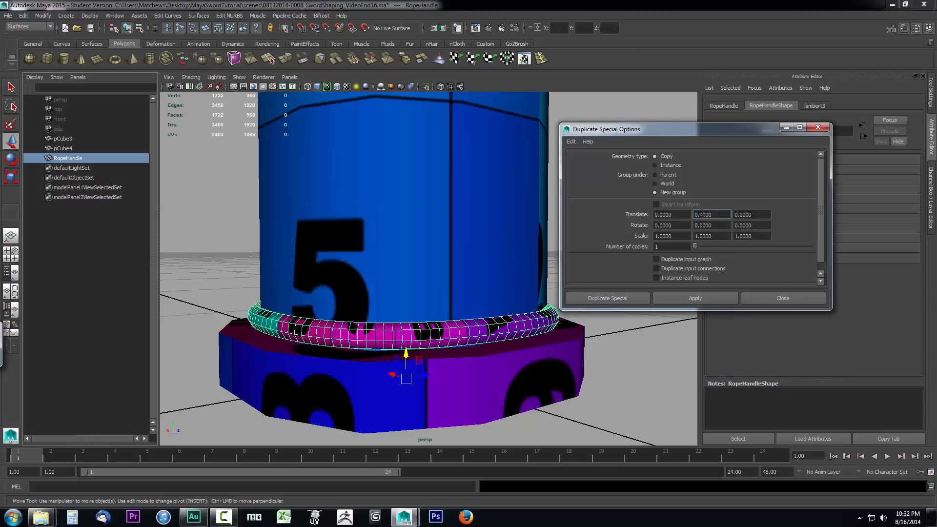
click(606, 299)
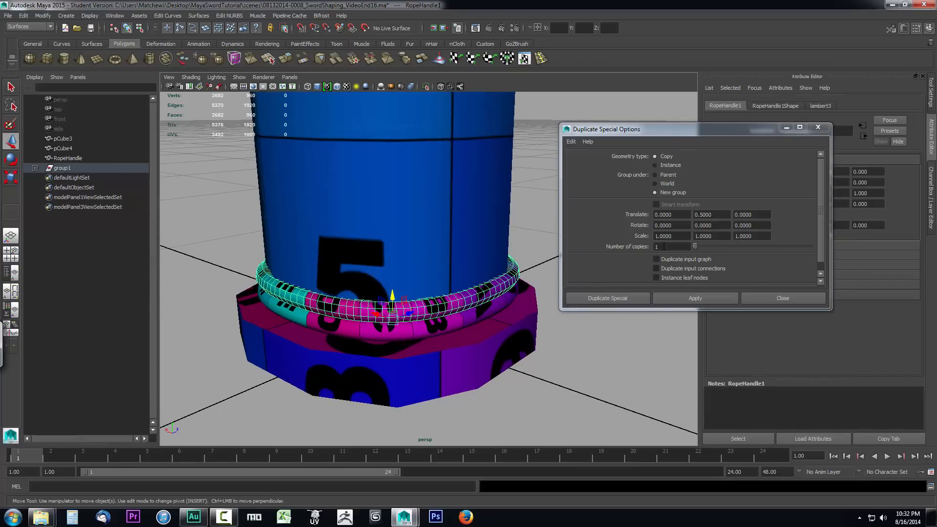
text(70)
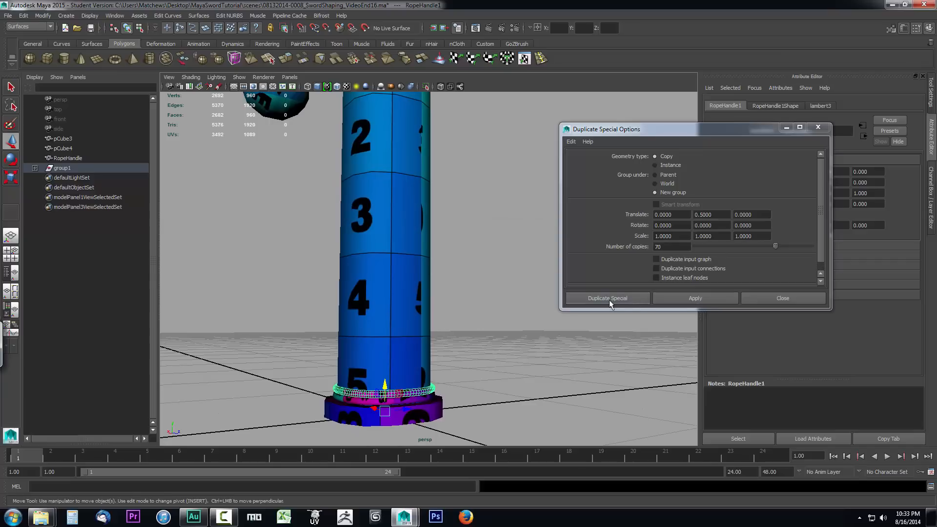
Create 70 stacked RopeHandle copies up the handle and inspect the top rings near the guard.
click(608, 299)
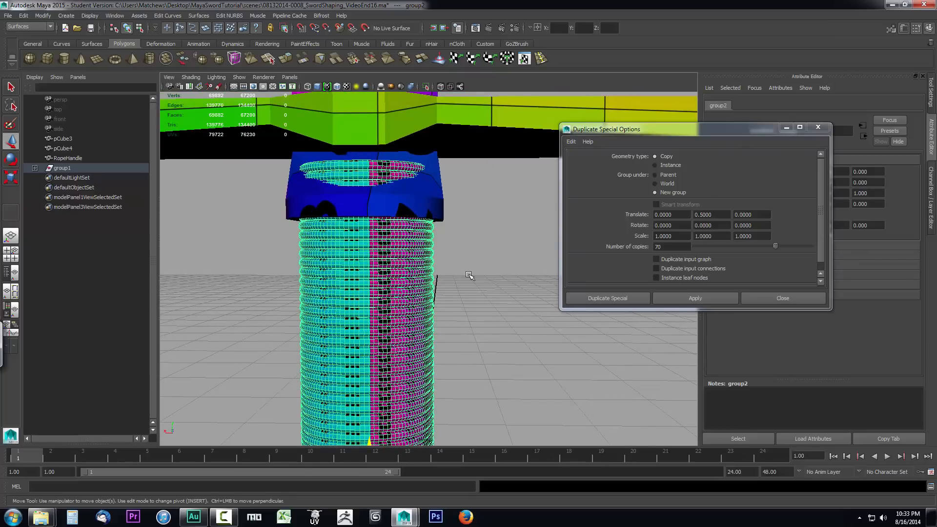
mouse_move(441, 224)
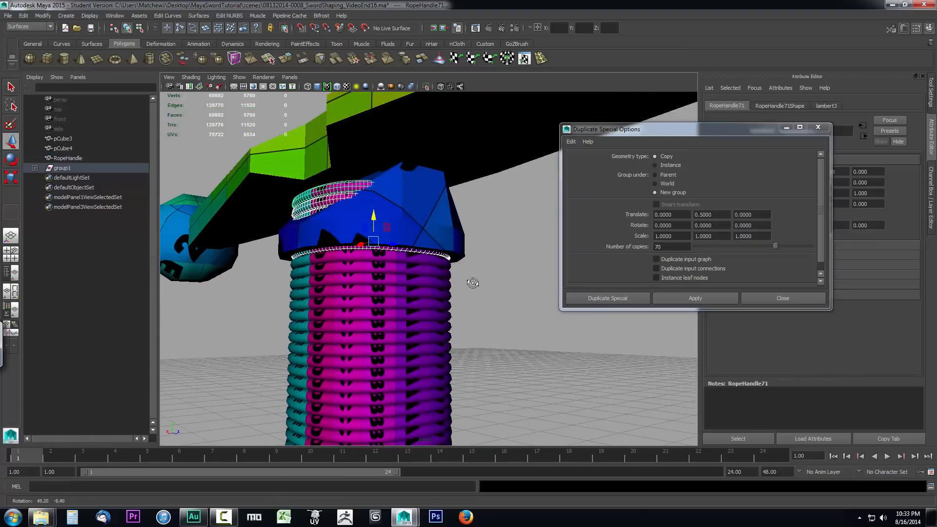
drag(472, 283, 510, 295)
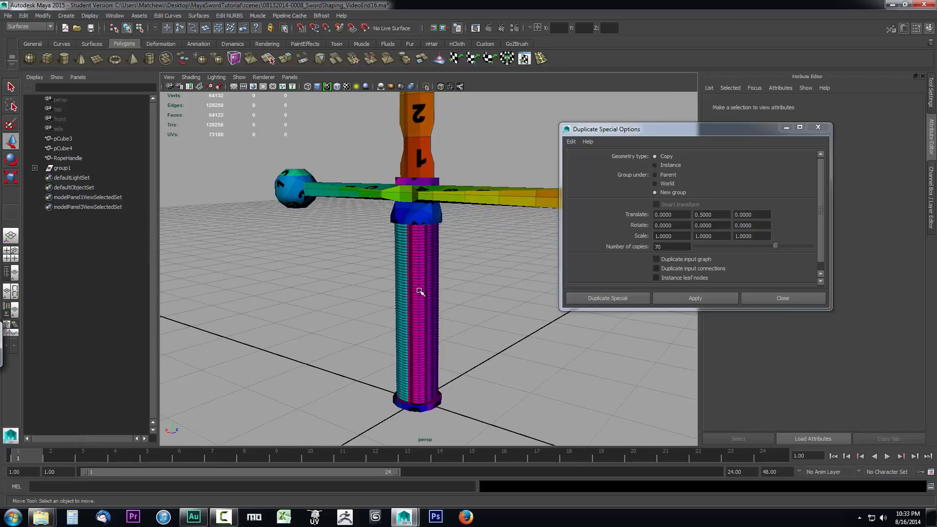
Switch to smooth untextured grey shading and dolly in on the rope-wrapped grip.
click(26, 26)
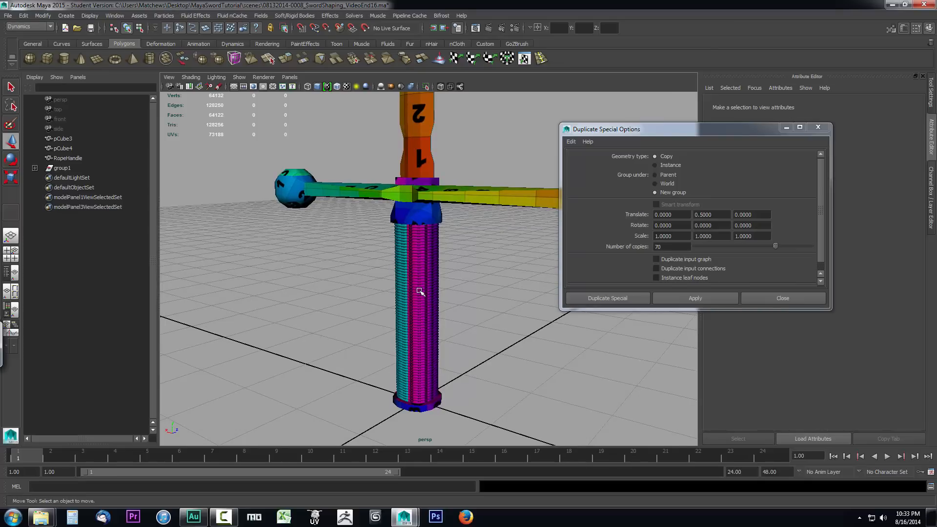
key(5)
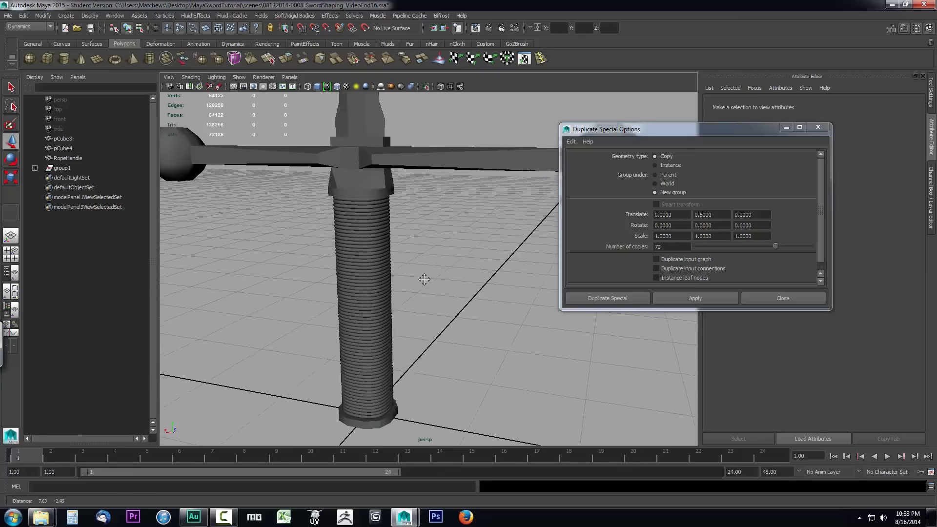
drag(425, 279, 389, 279)
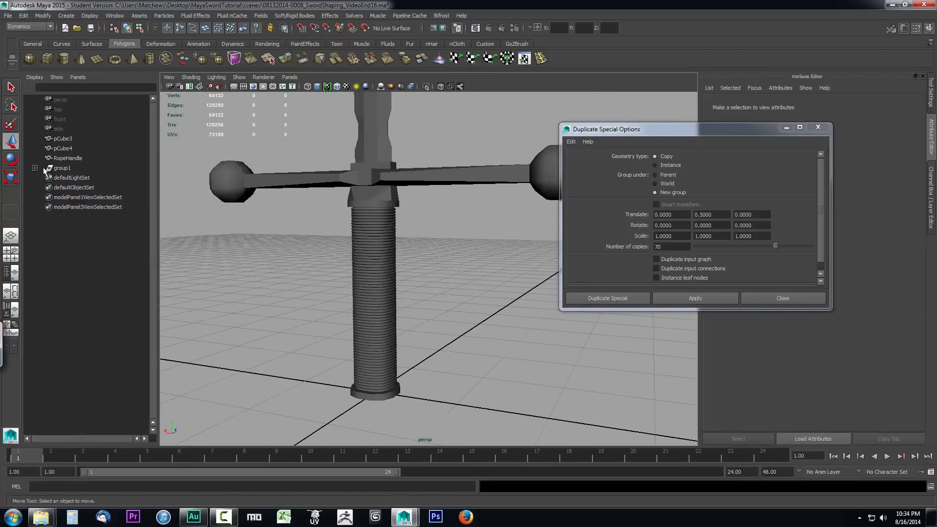
Unparent group2 from group1 to the scene top level and begin renaming it 'Handle_'.
click(35, 167)
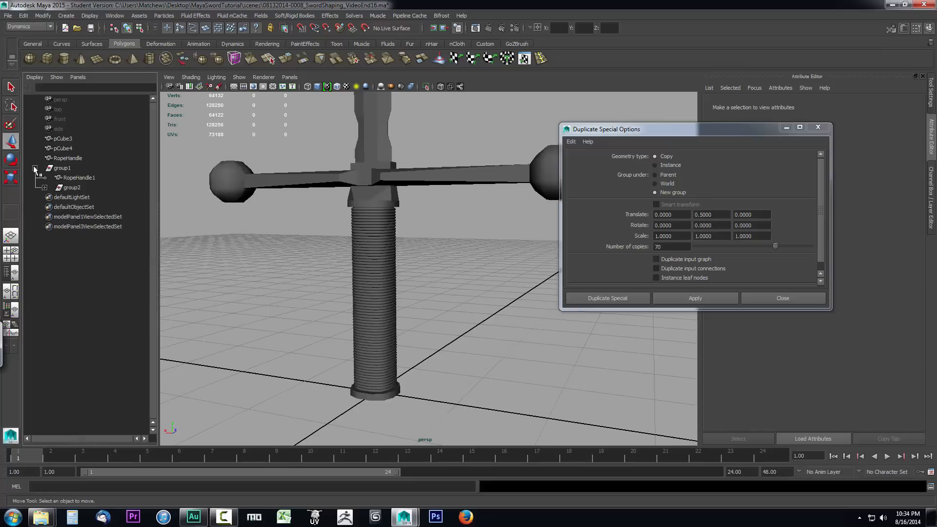
click(35, 168)
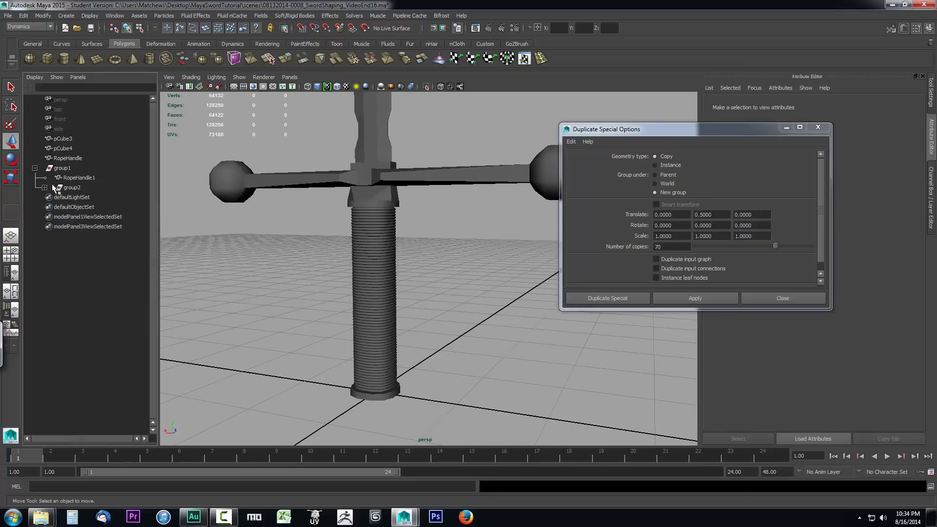
click(72, 188)
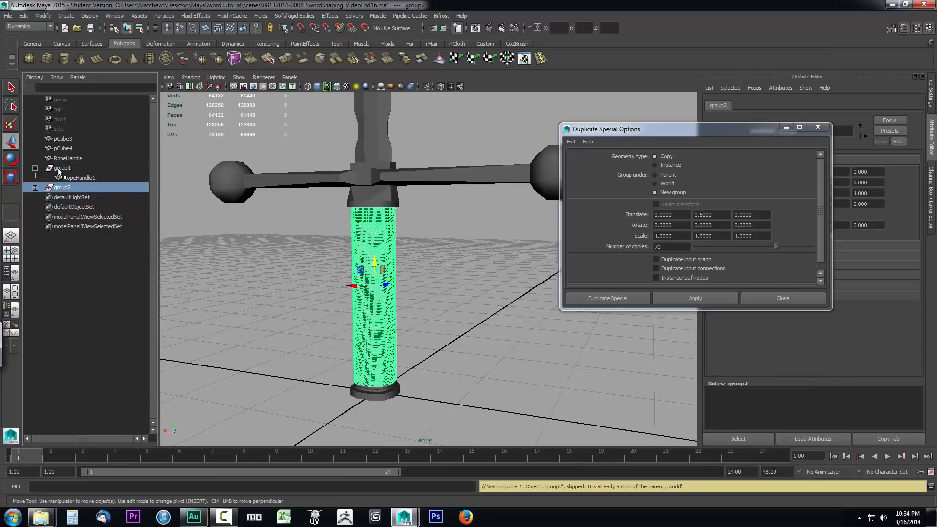
click(78, 178)
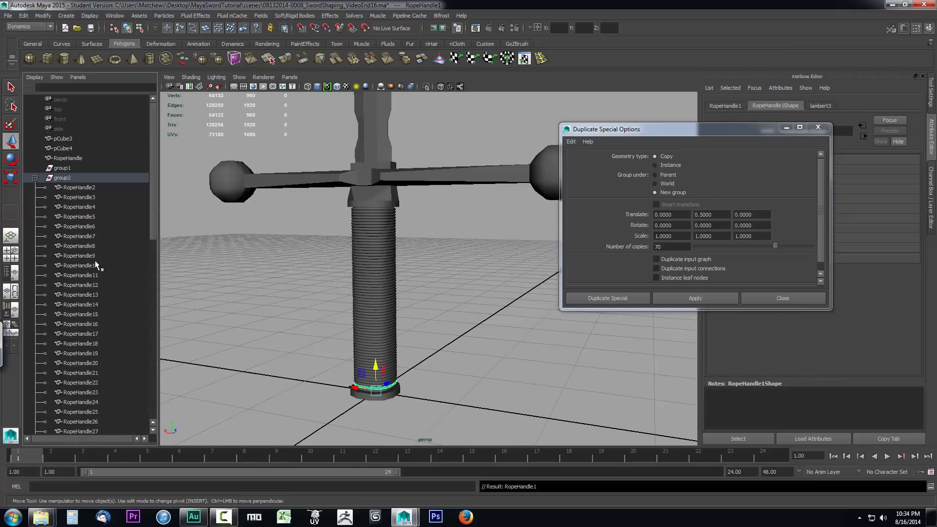
click(694, 298)
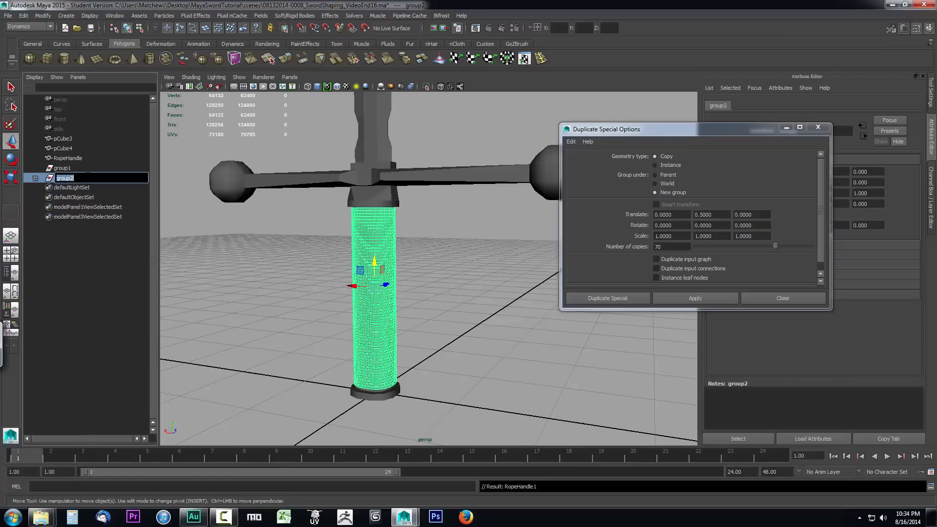
text(Handle_)
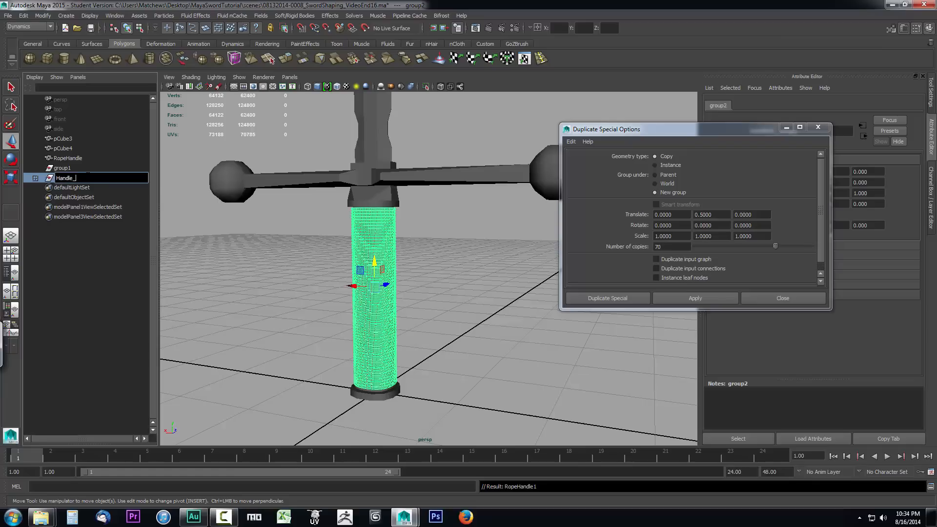